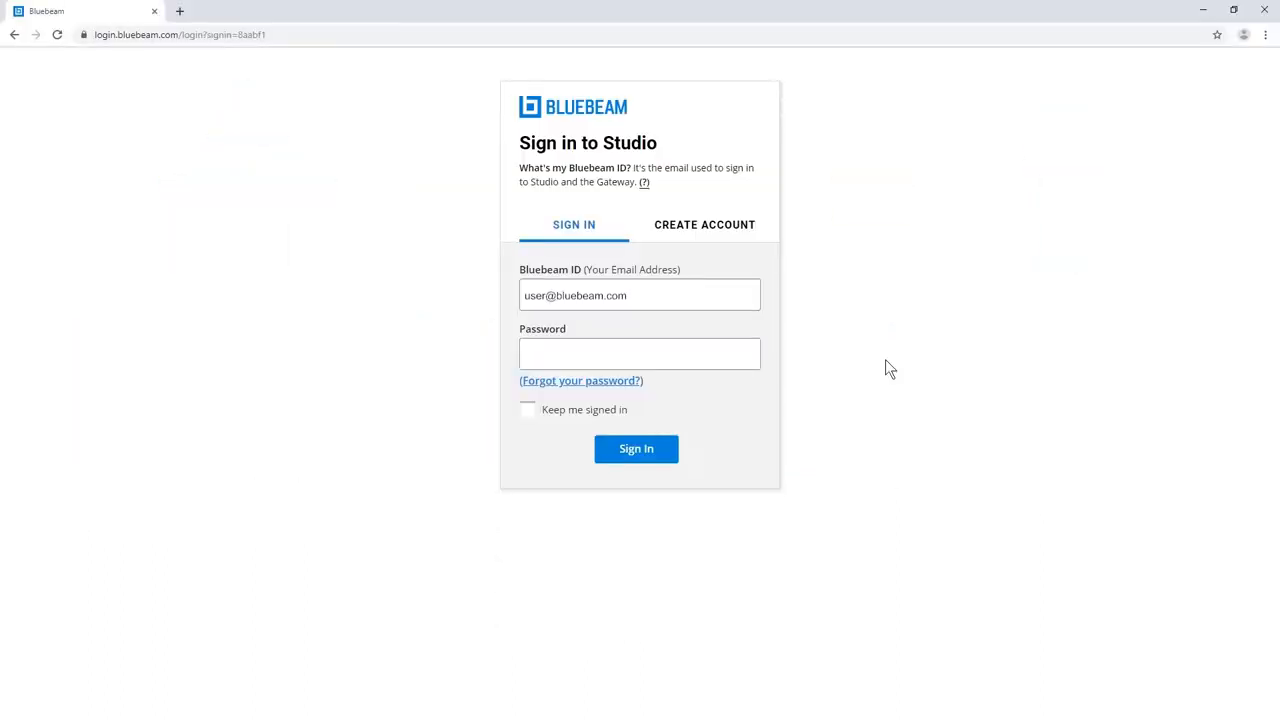
- Enter the account password and sign in to Studio
left_click(640, 352)
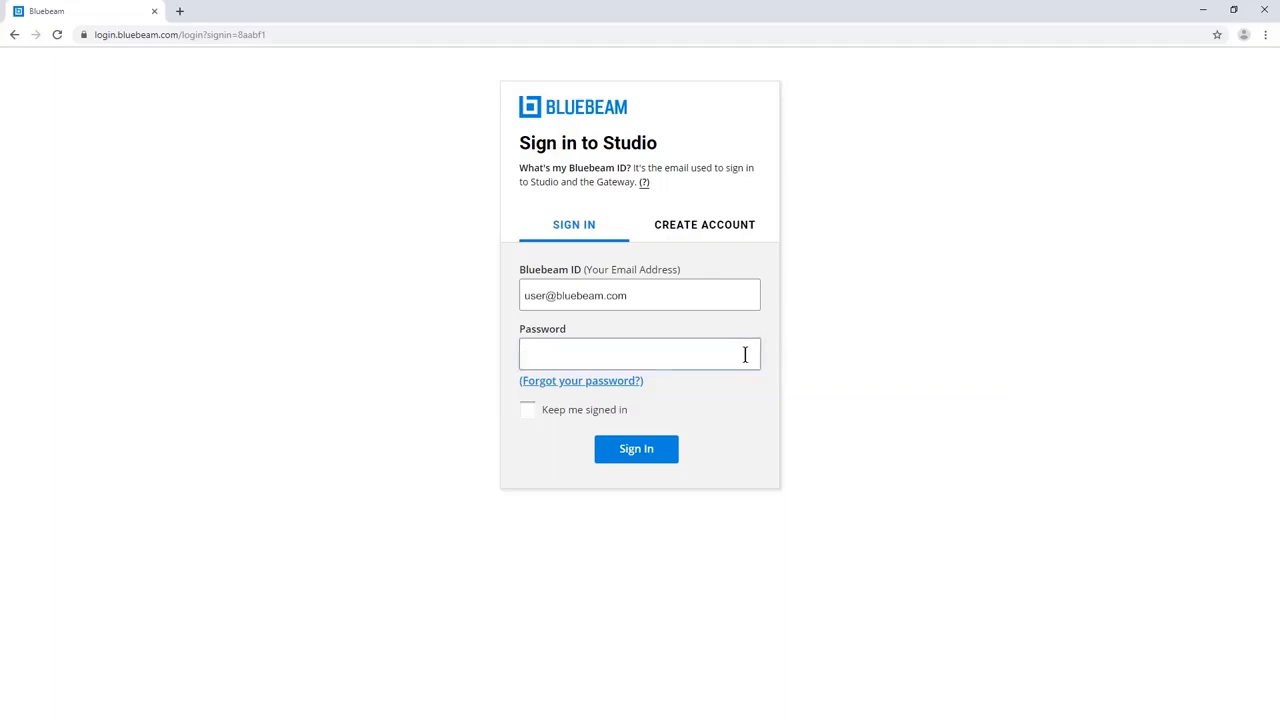
type("password")
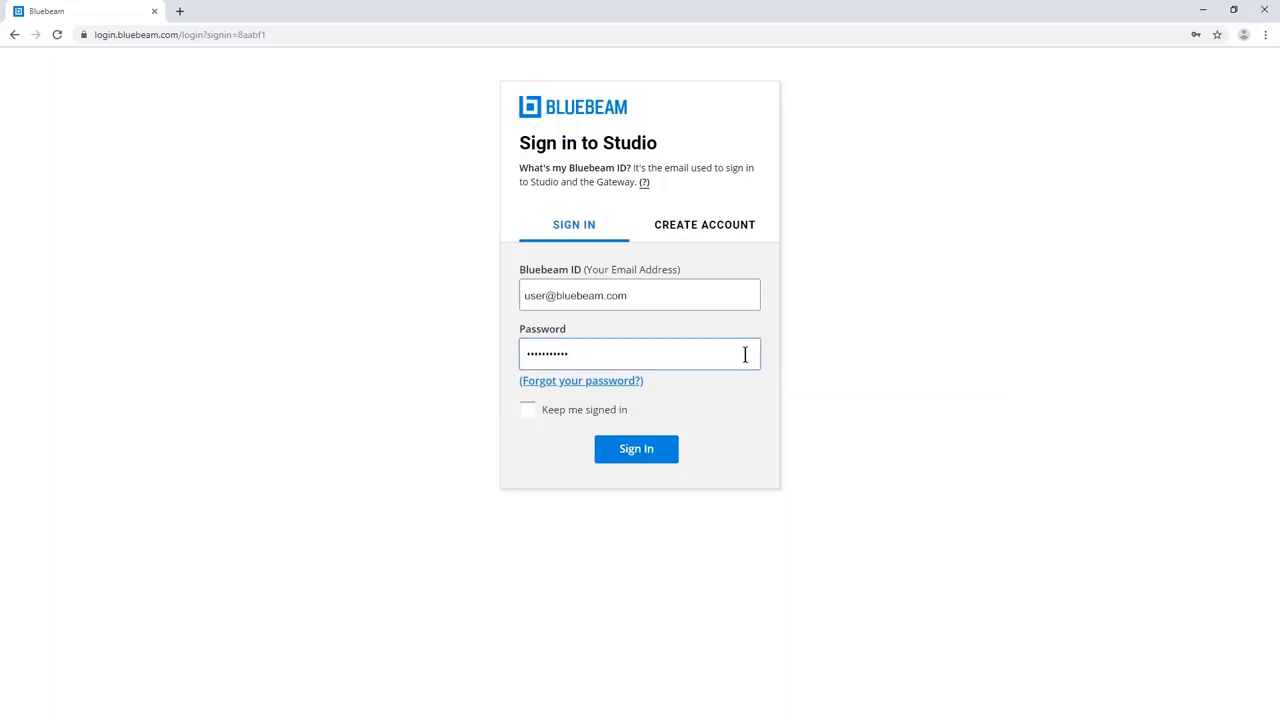
left_click(636, 448)
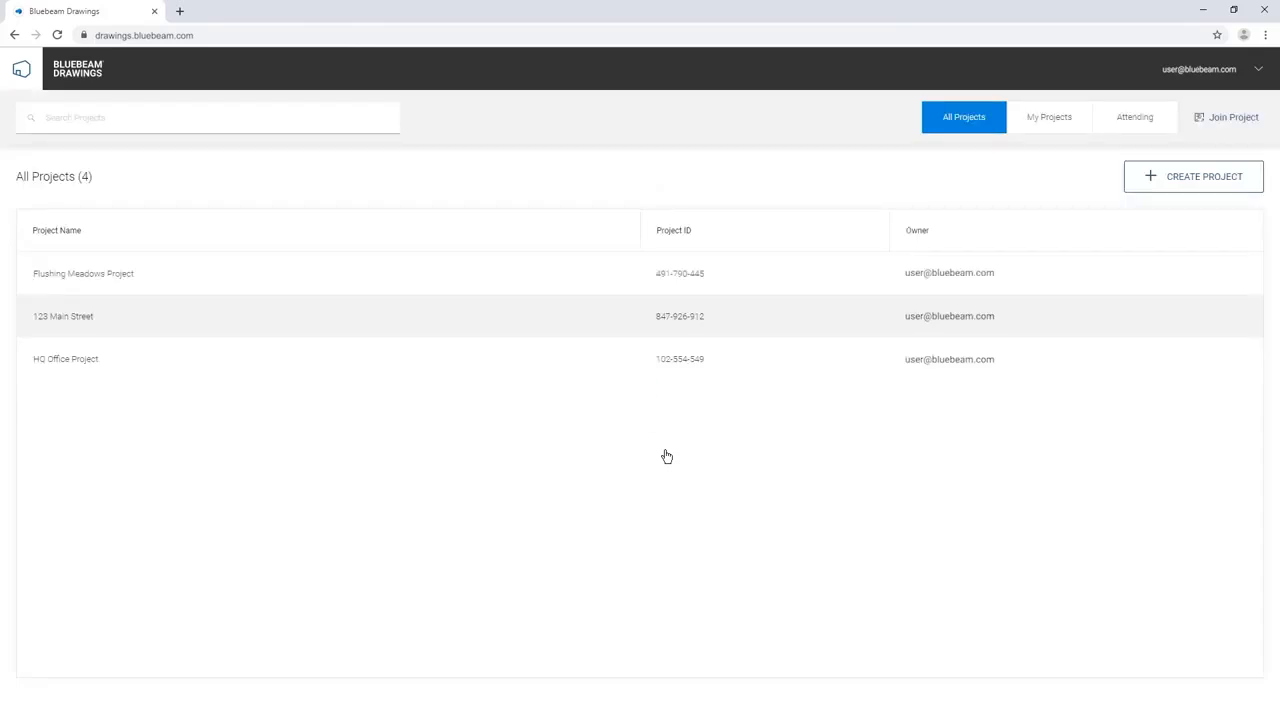
left_click(1048, 116)
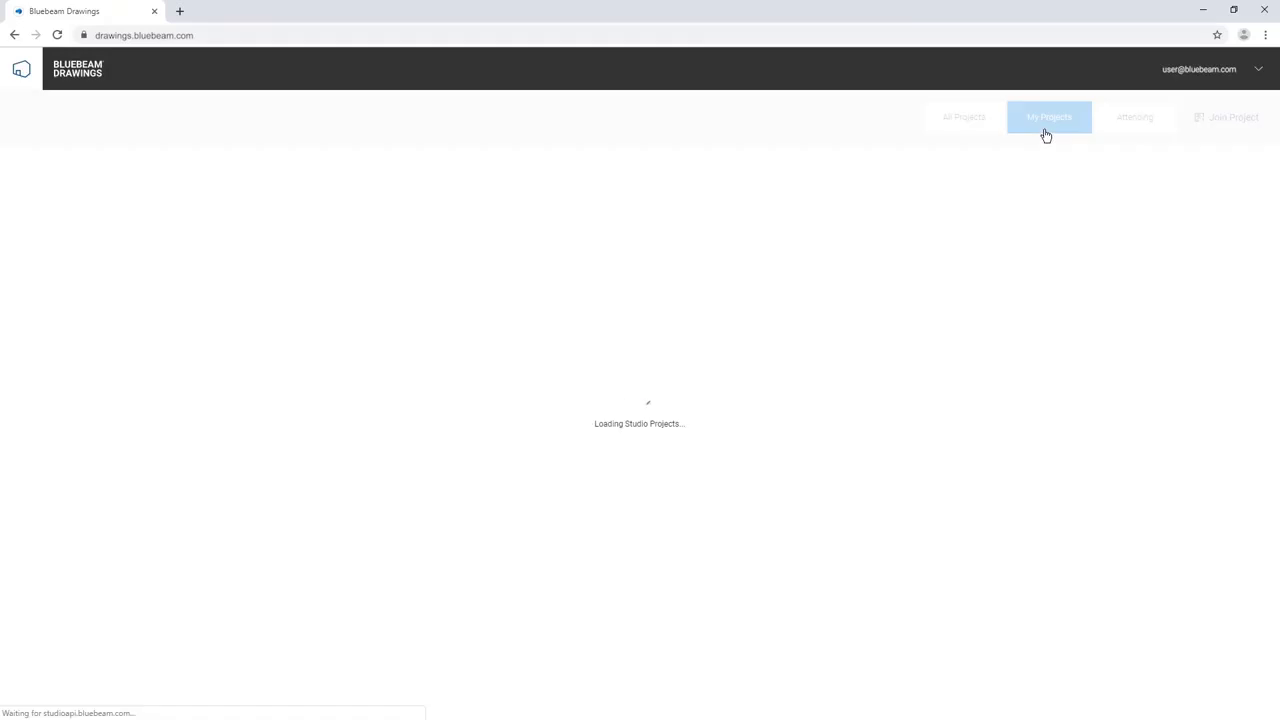
left_click(1048, 116)
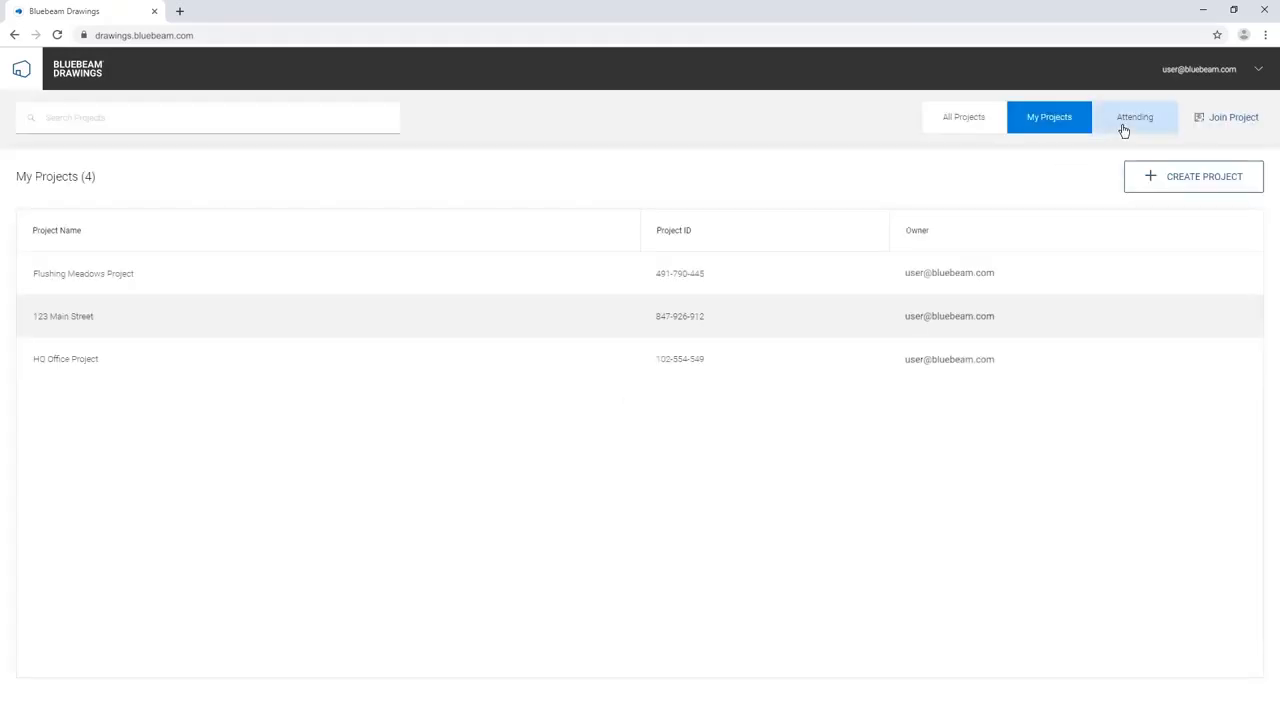
left_click(1134, 116)
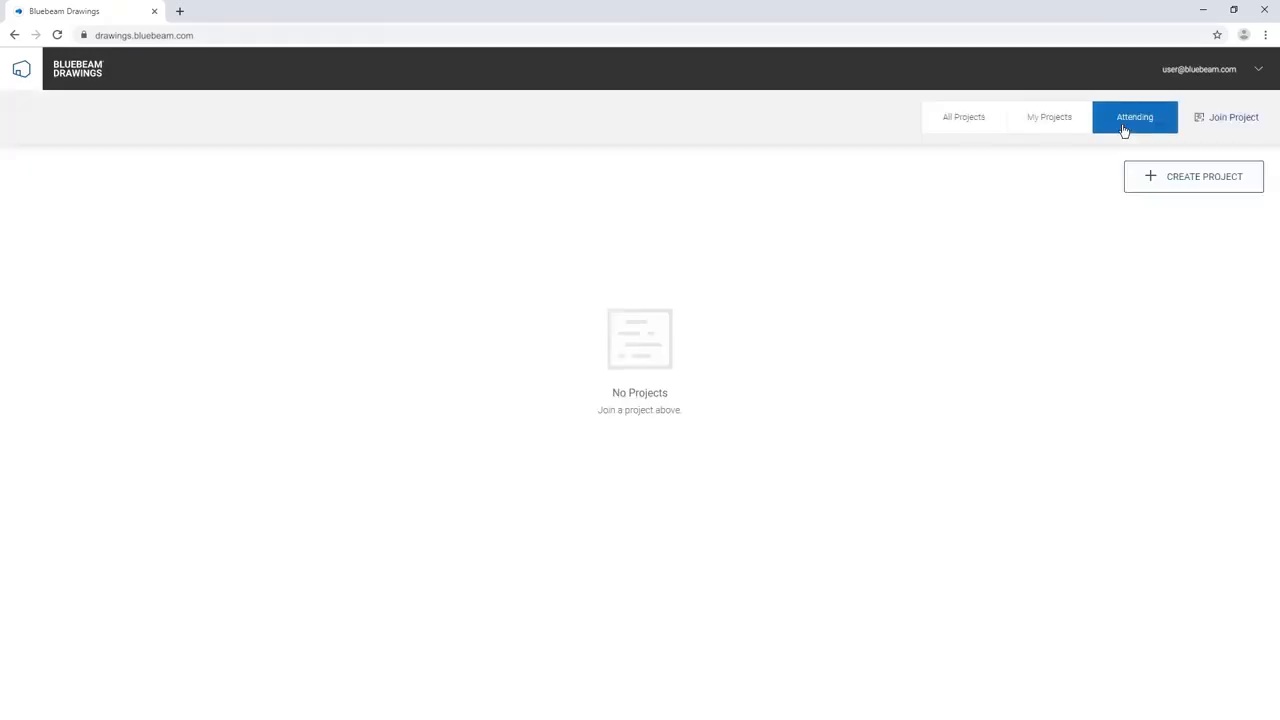
left_click(1232, 116)
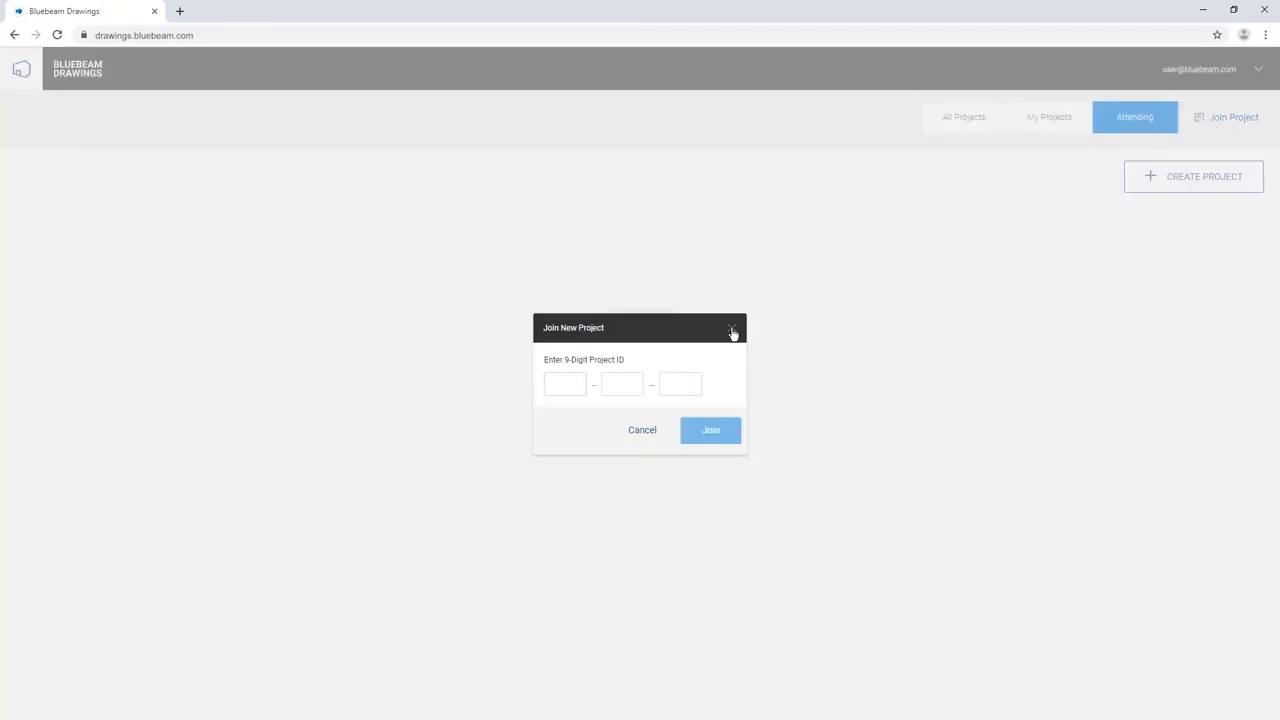
left_click(732, 328)
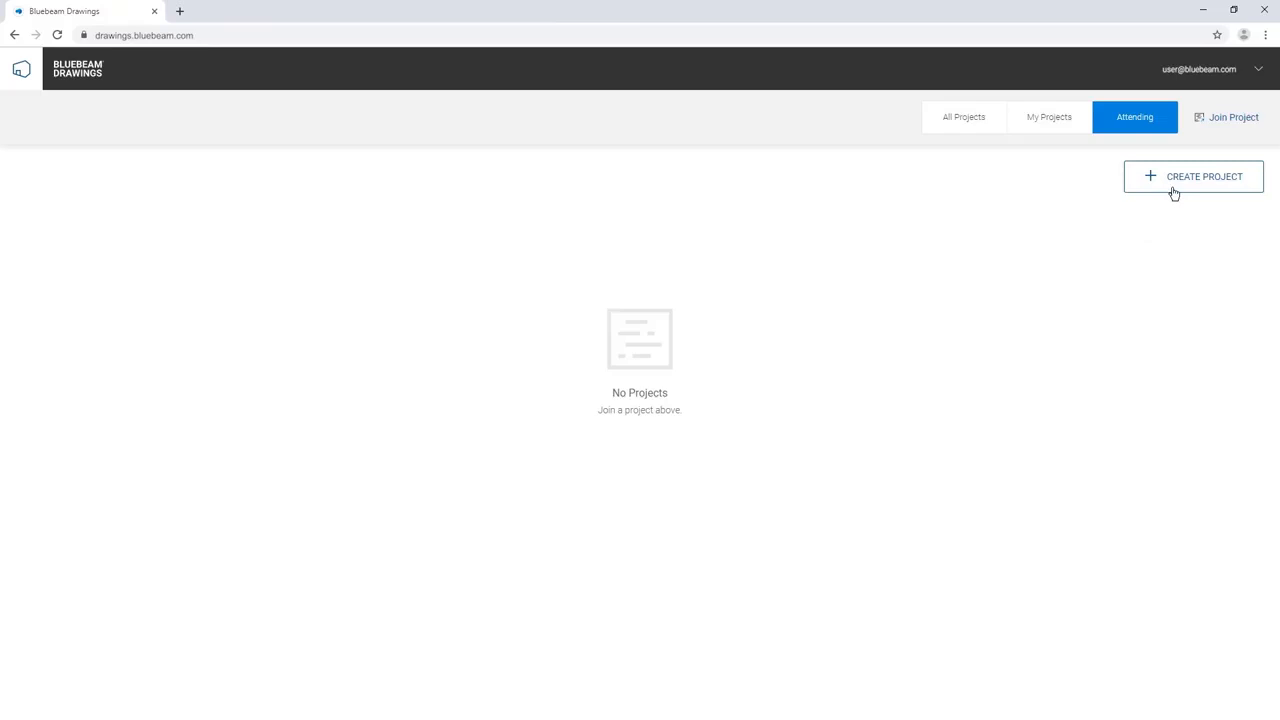
left_click(1192, 176)
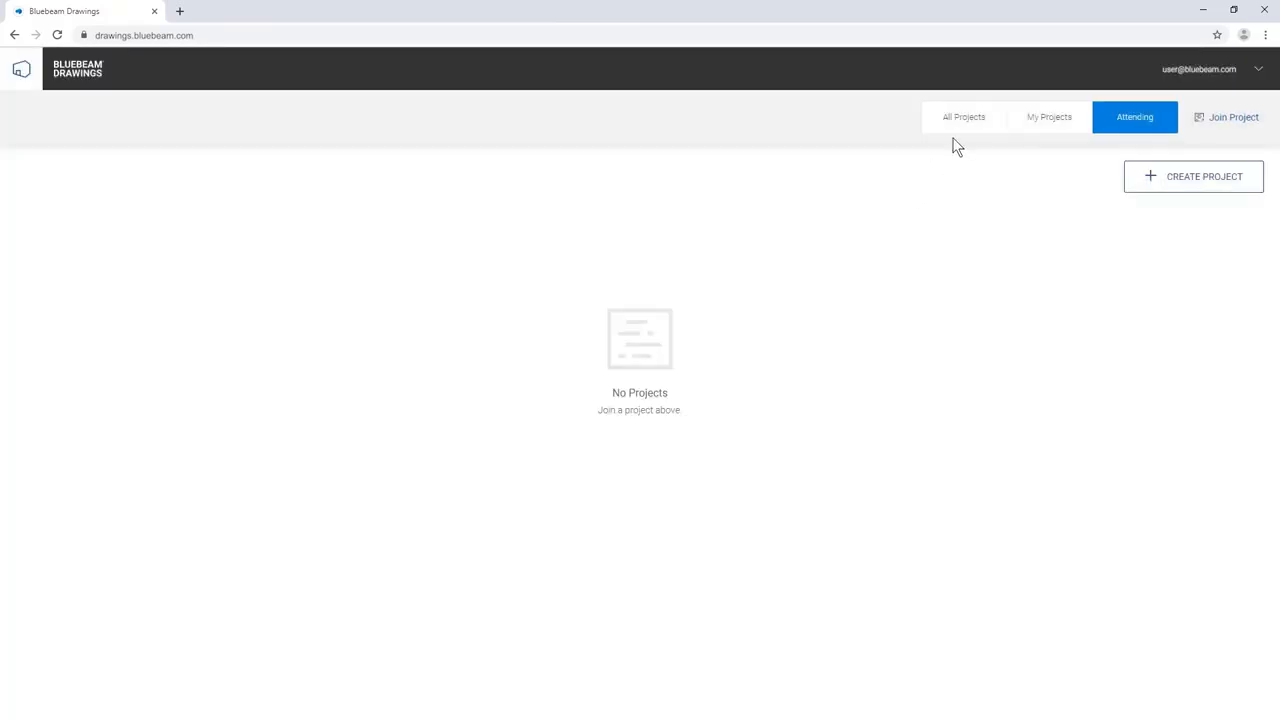
left_click(964, 116)
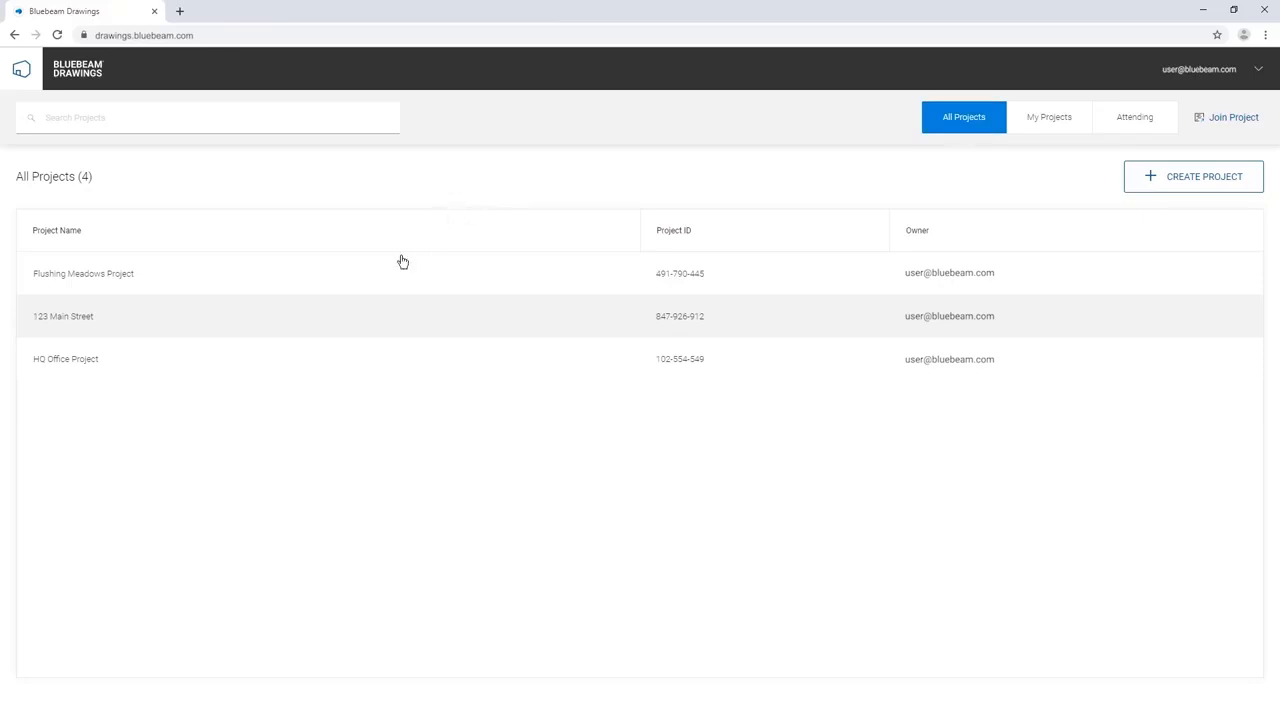
- Enter the Flushing Meadows Project, start an upload from computer, then cancel the file dialog
left_click(84, 272)
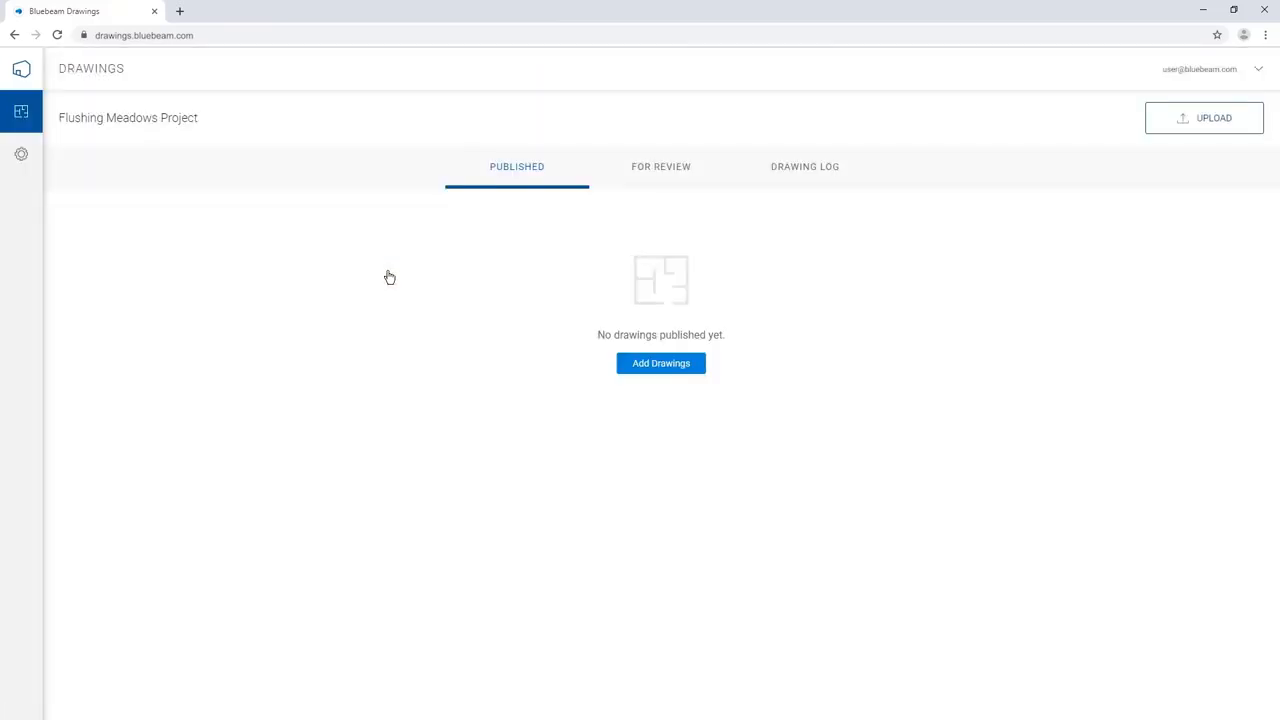
mouse_move(1204, 118)
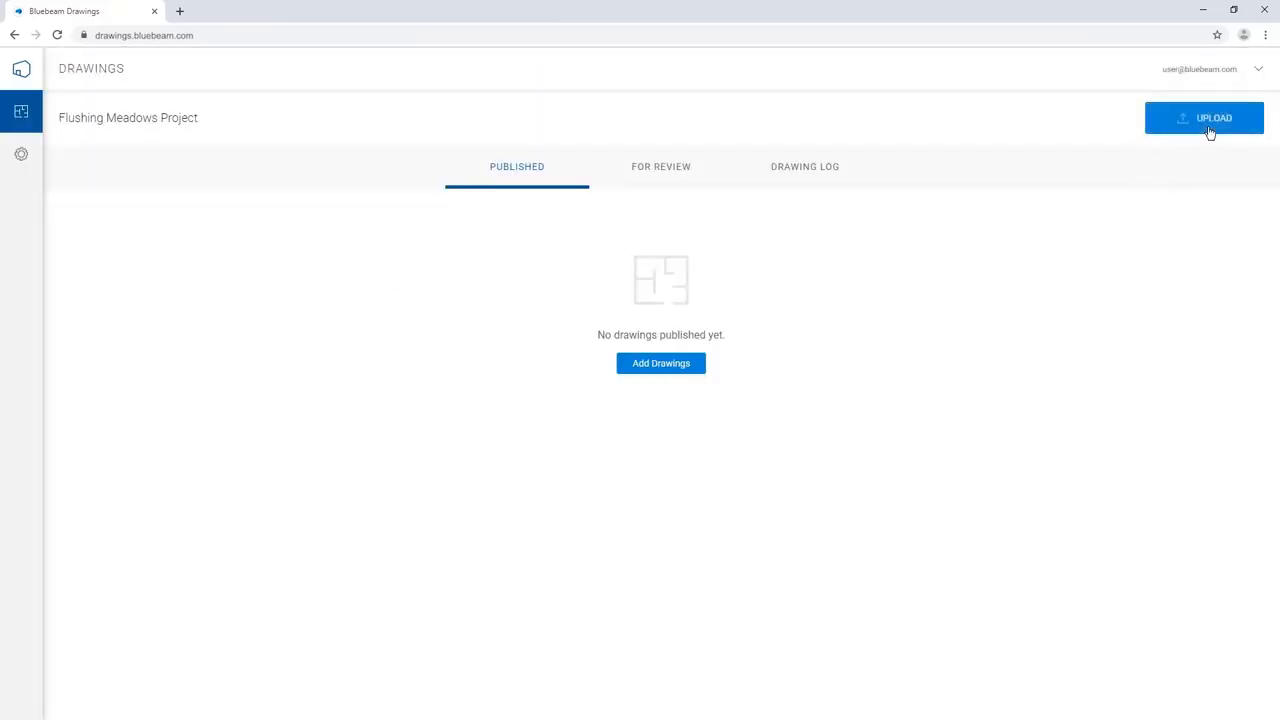
left_click(1204, 118)
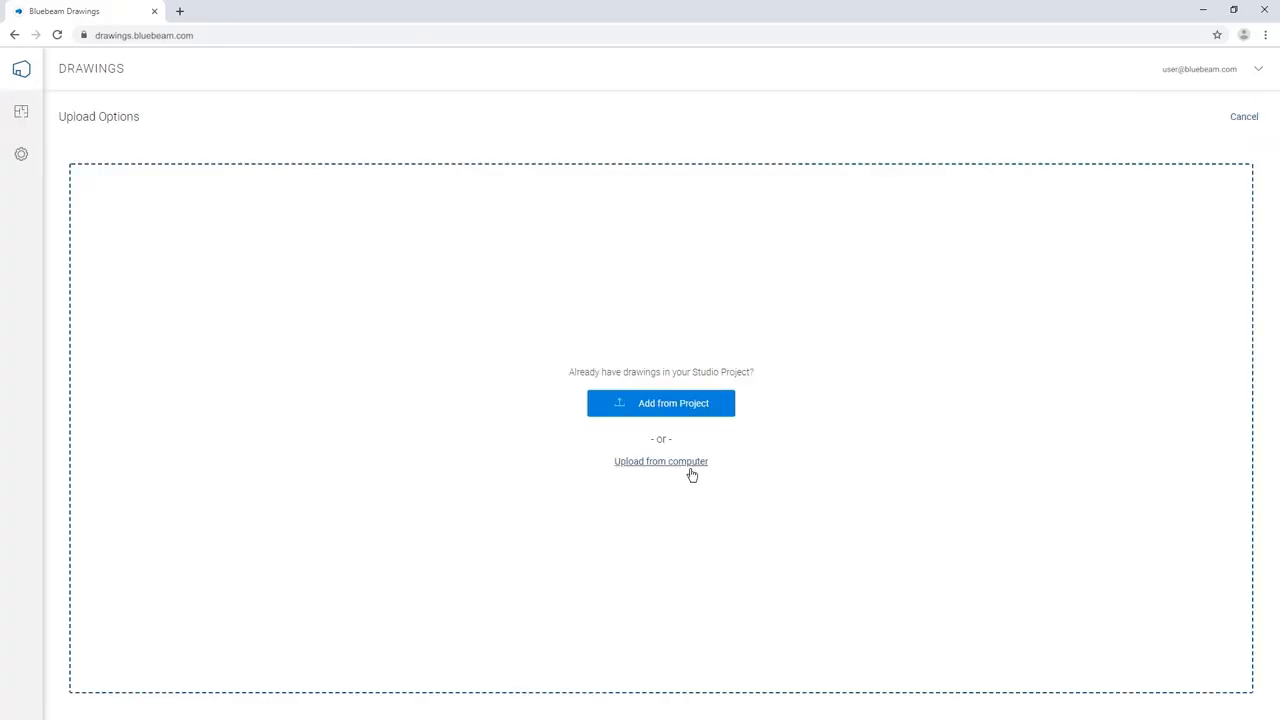
left_click(660, 460)
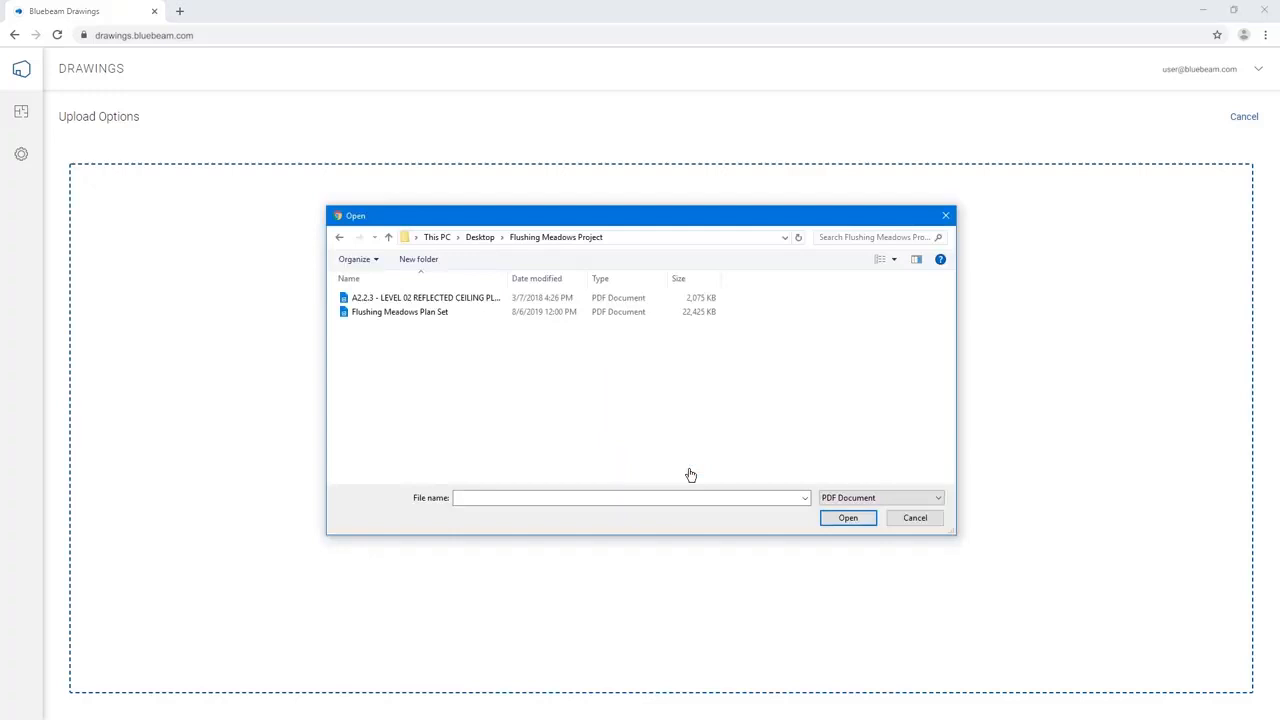
mouse_move(912, 516)
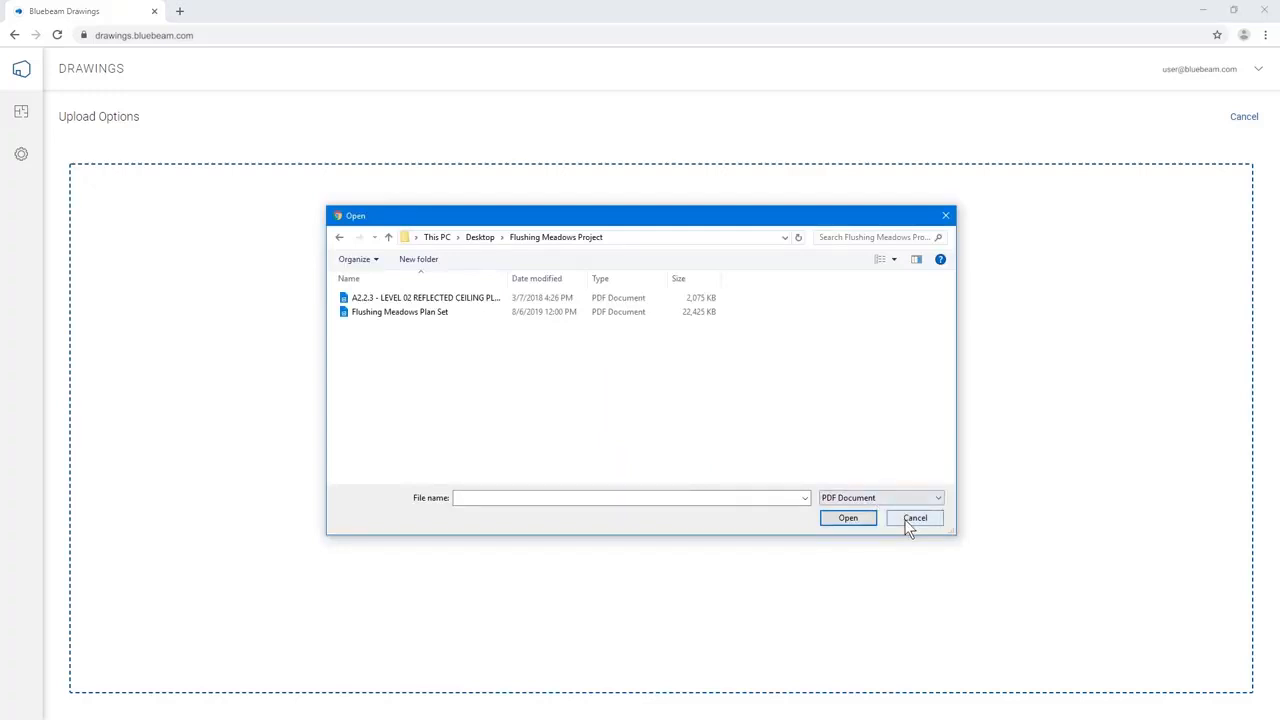
left_click(914, 516)
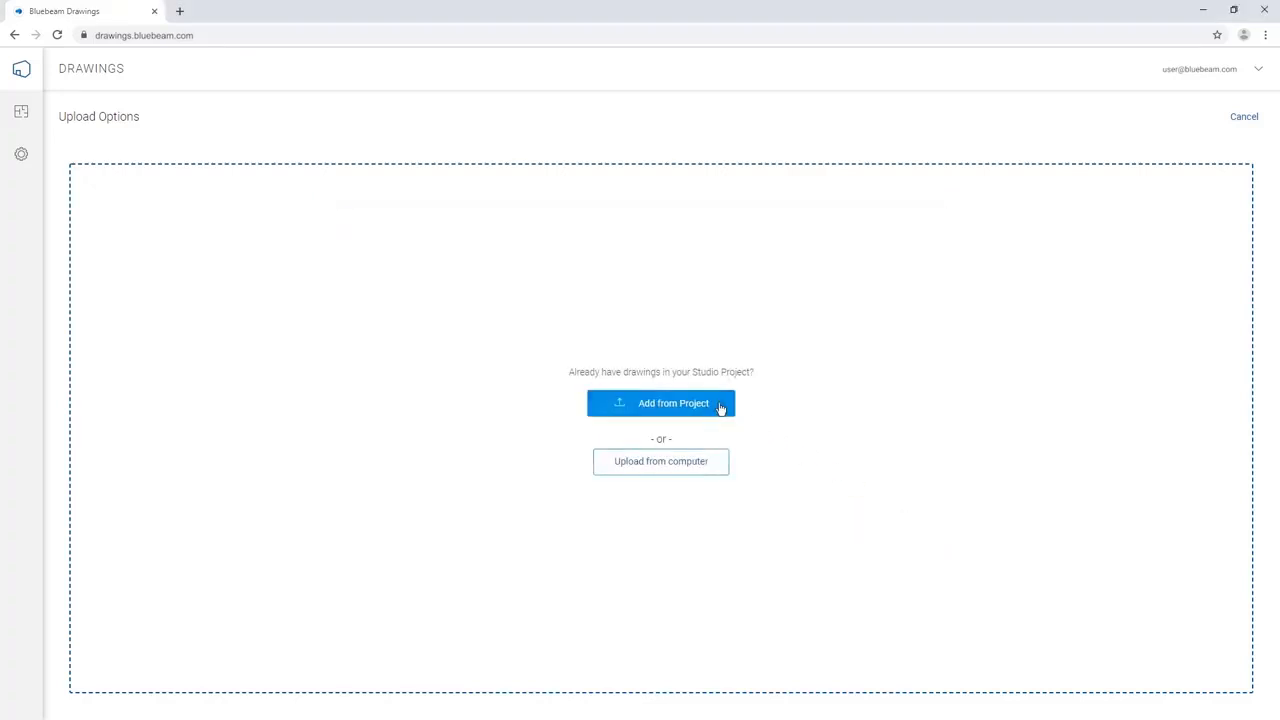
- Add Flushing Meadows Plan Set.pdf from the Studio project so it begins processing
left_click(660, 404)
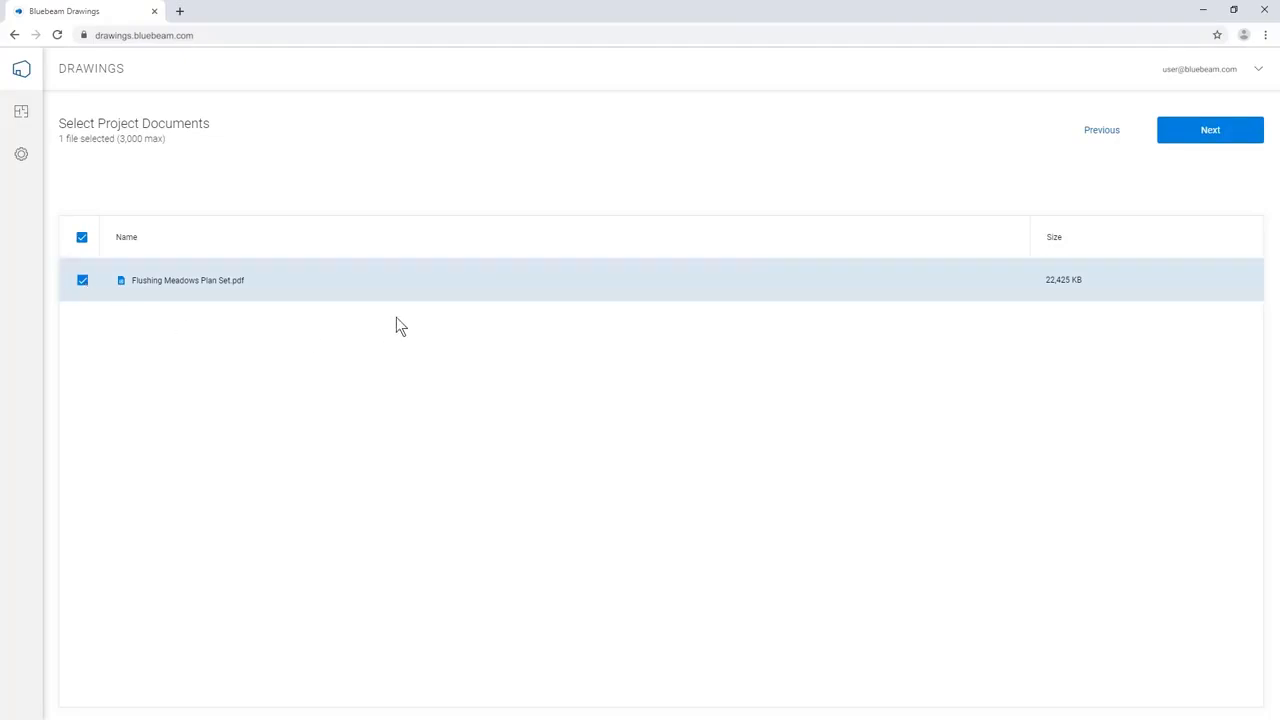
mouse_move(1210, 130)
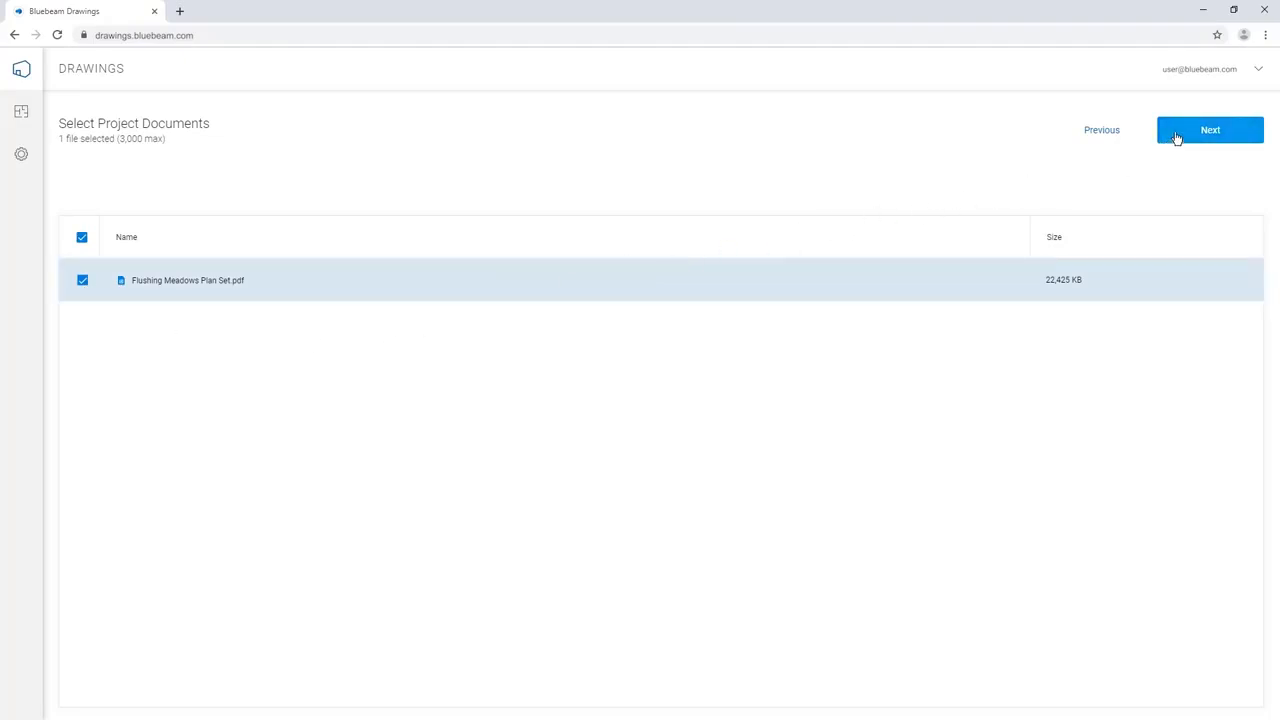
left_click(1210, 130)
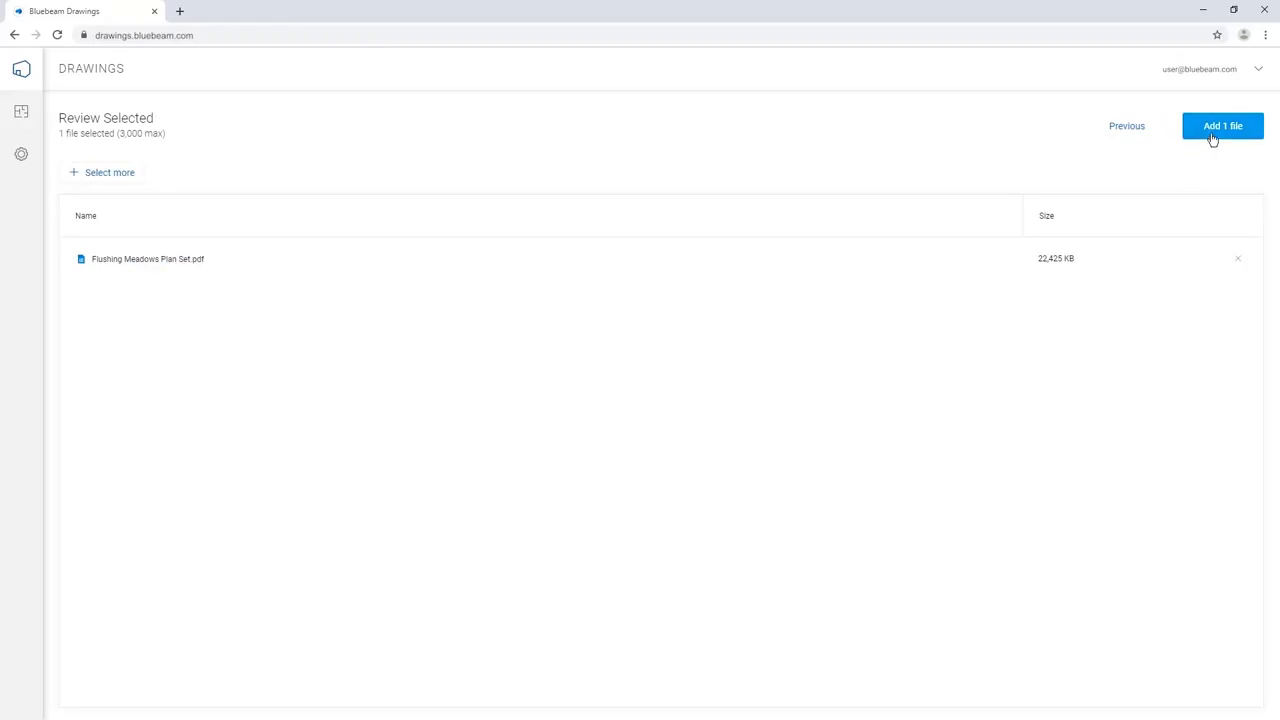
left_click(1224, 124)
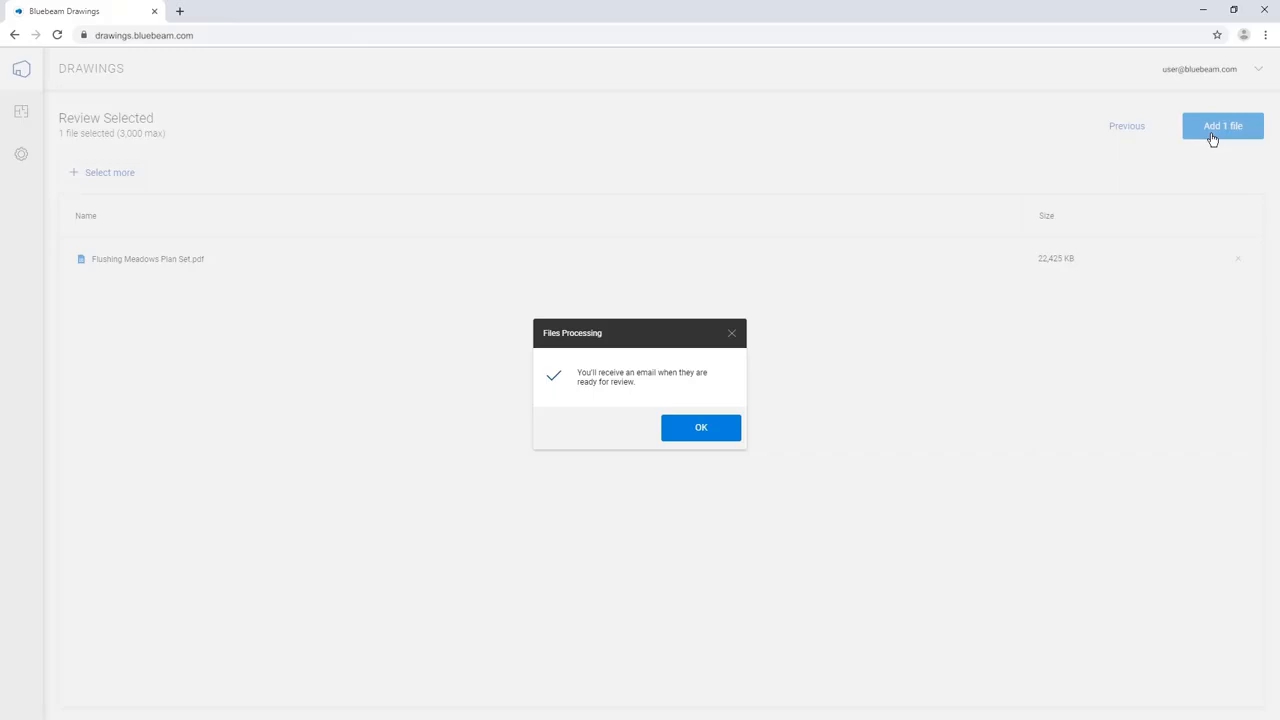
- Acknowledge the Files Processing notice and show the For Review drawings list
left_click(700, 428)
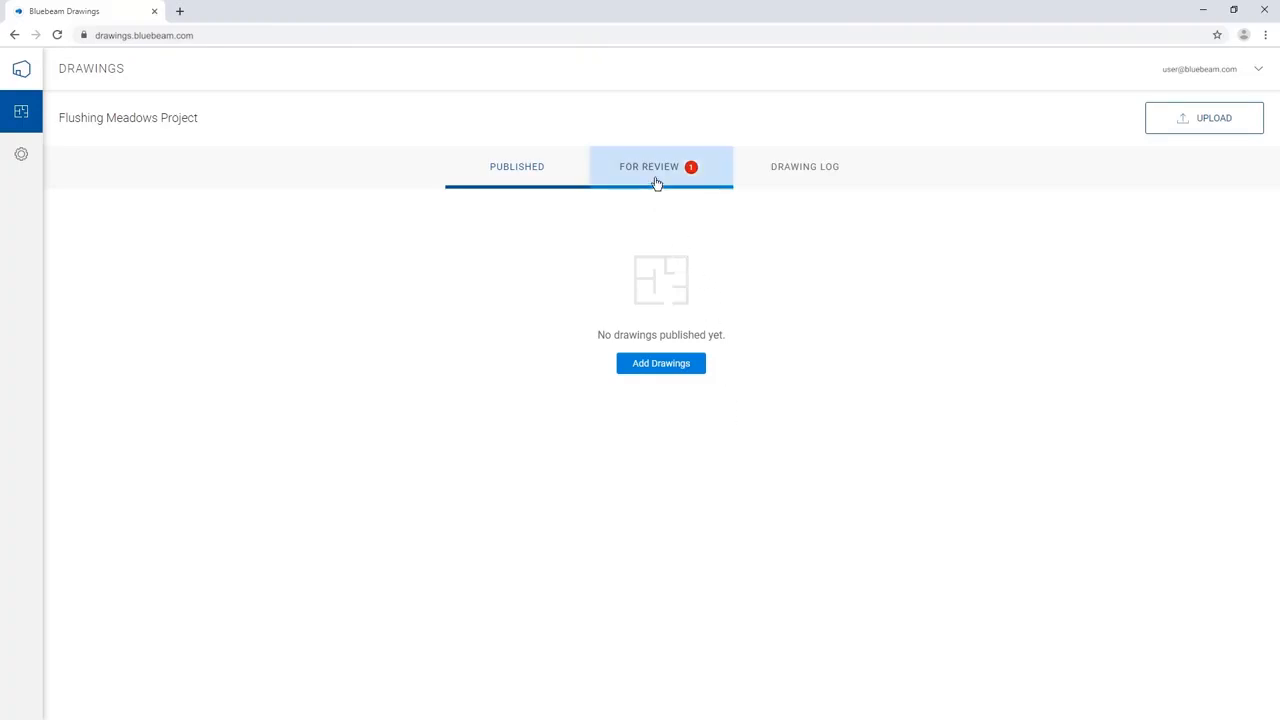
left_click(656, 166)
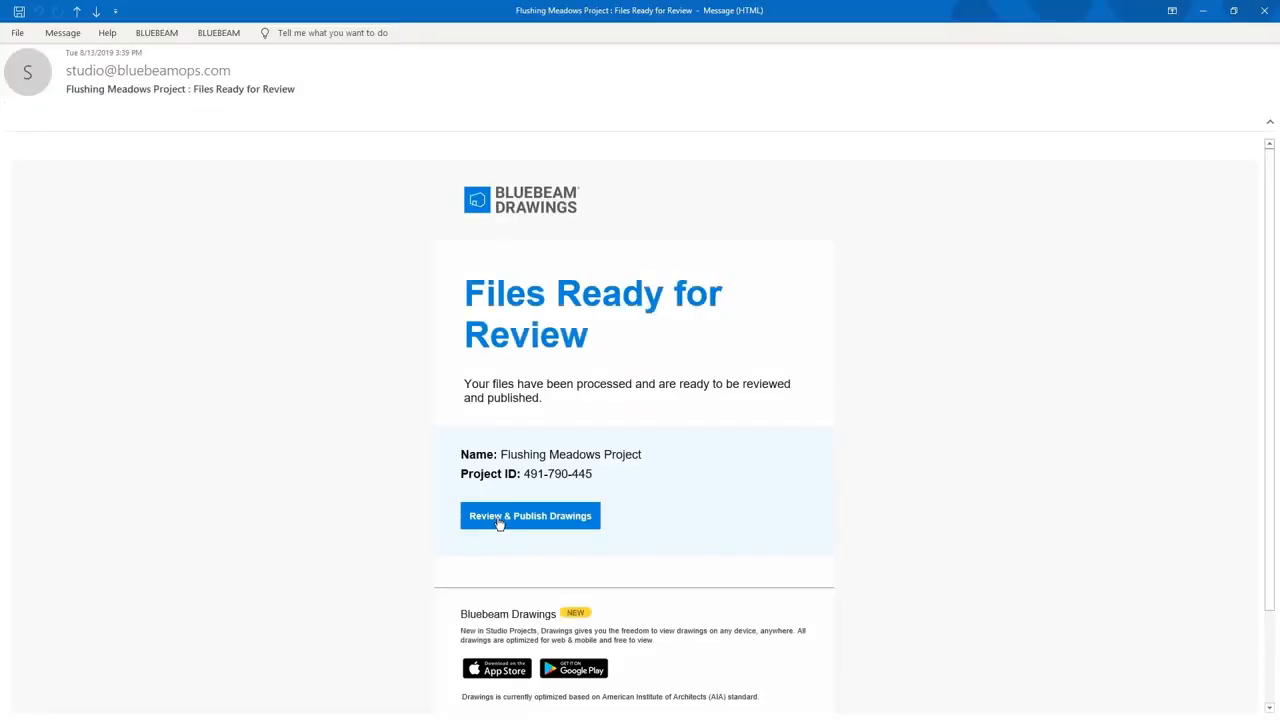
- Follow the Review & Publish Drawings link in the Files Ready for Review email
left_click(528, 516)
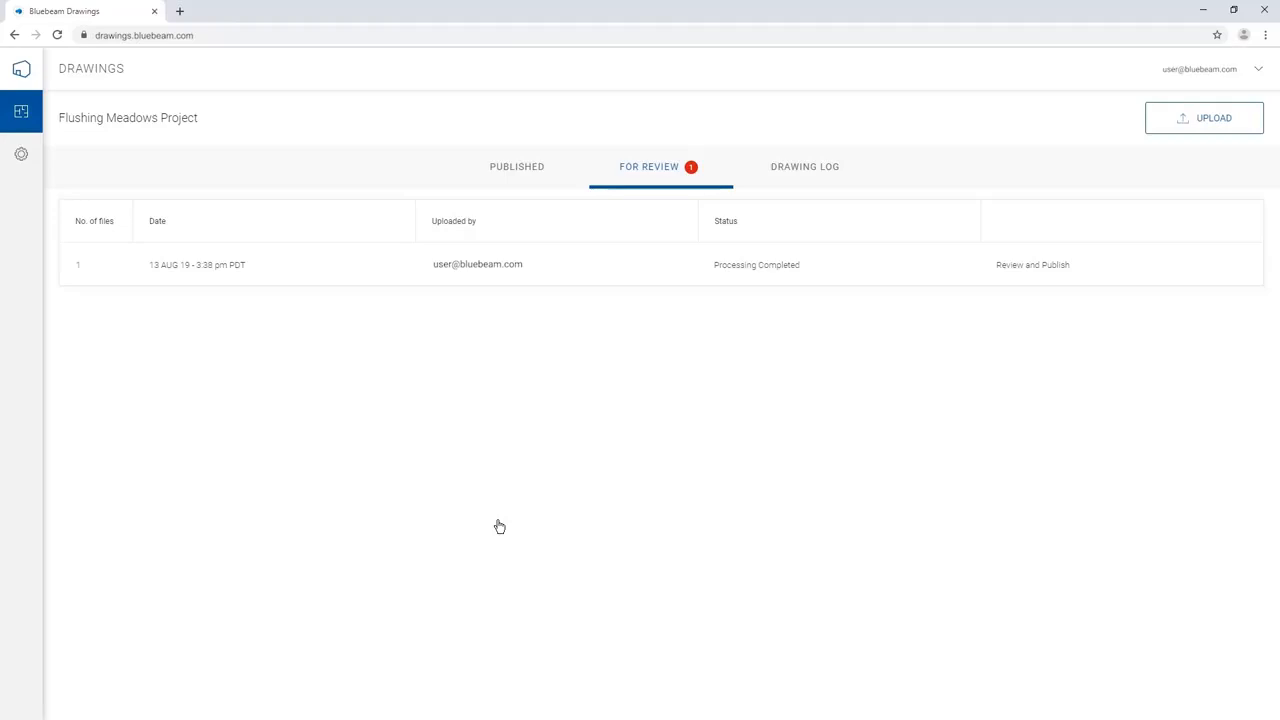
mouse_move(1048, 312)
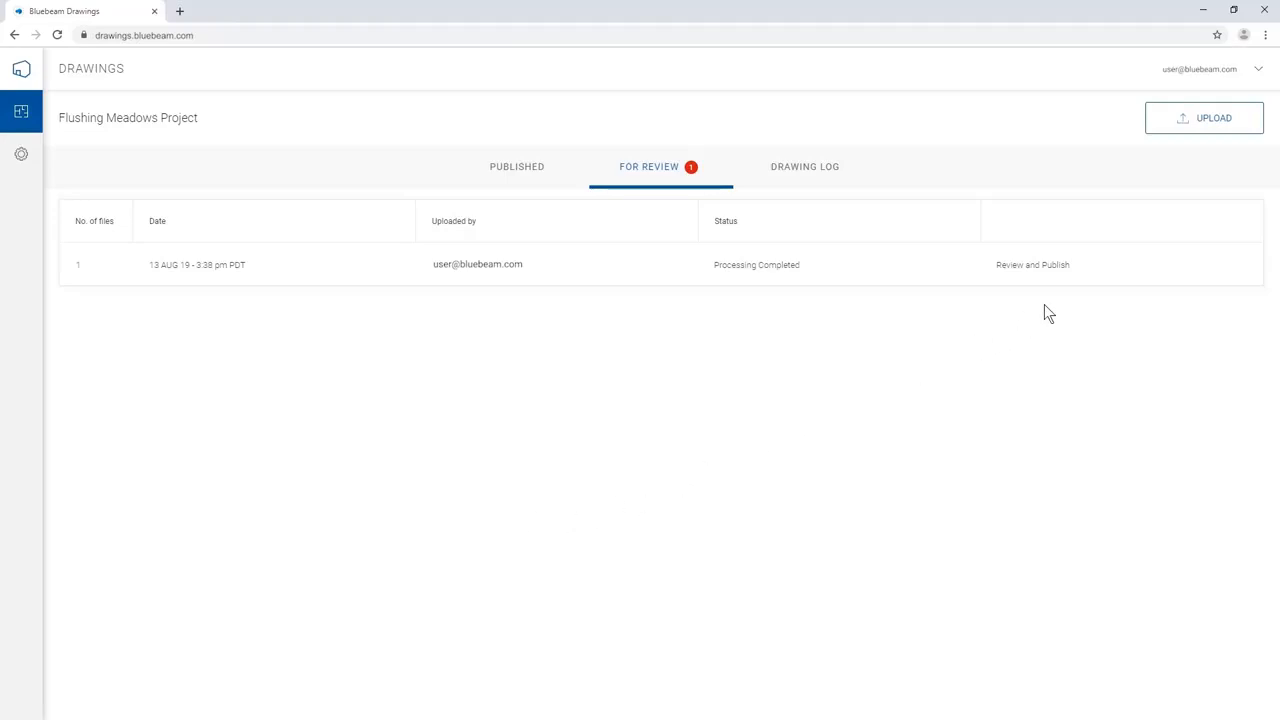
- Review the processed upload and title drawing E2.02 'ELECTRICAL PLAN - LEVEL 2'
left_click(1032, 264)
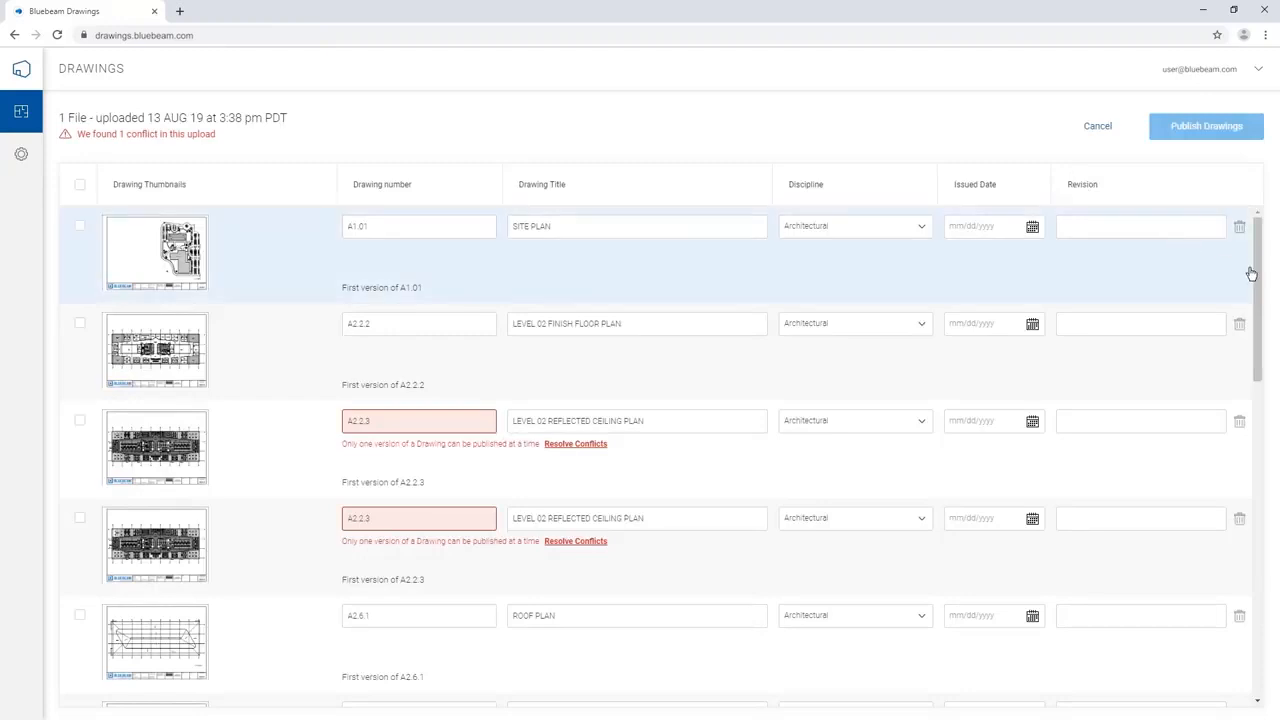
scroll("down", 3)
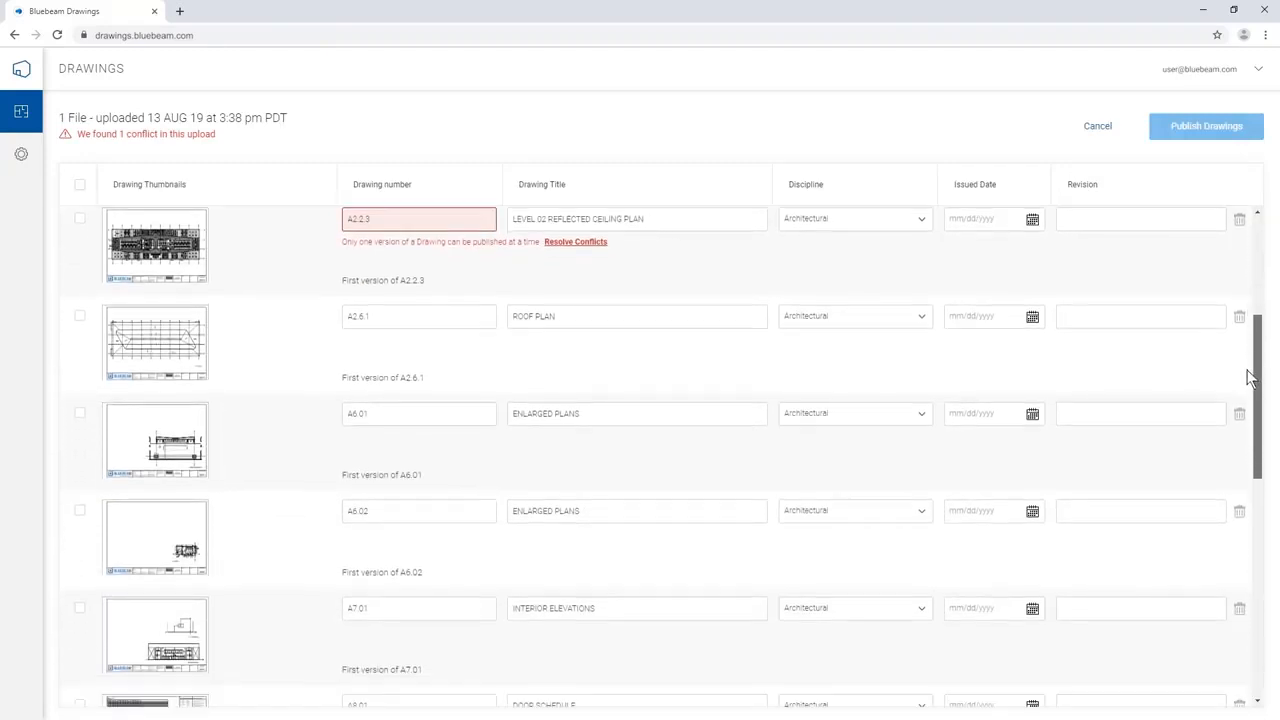
scroll("down", 3)
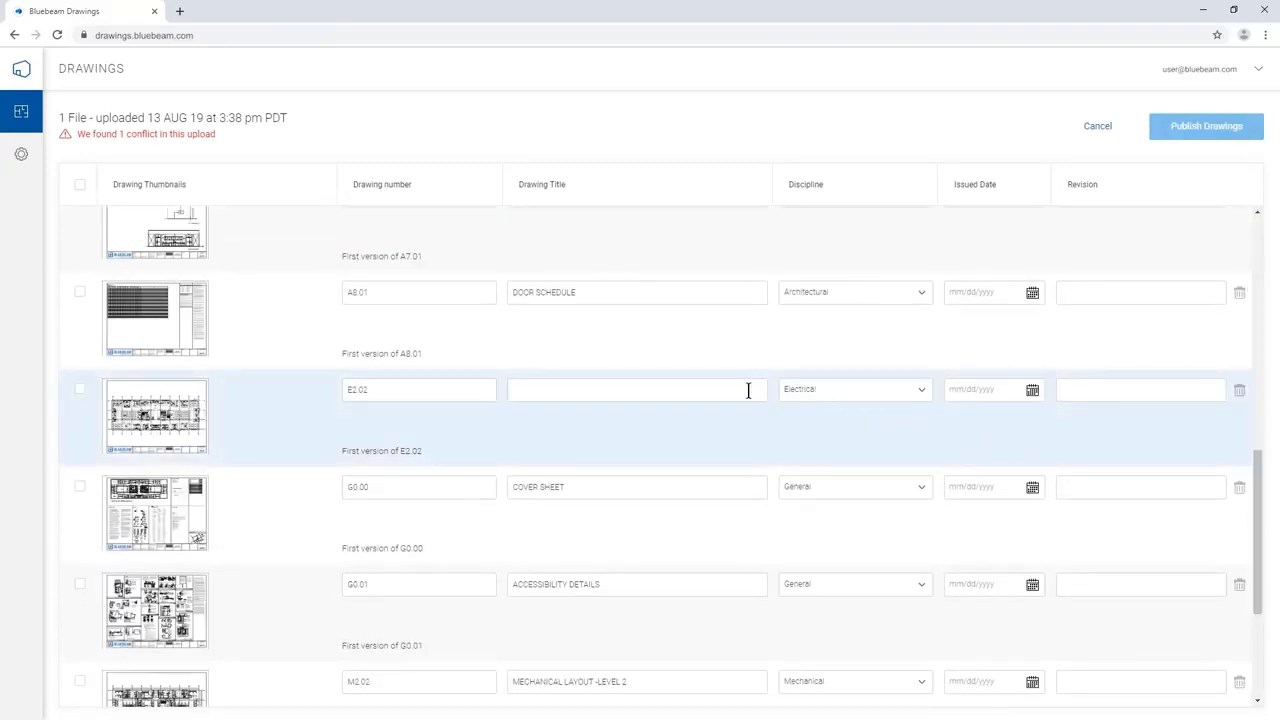
type("ELECTRICAL PLAN - LEVEL 2")
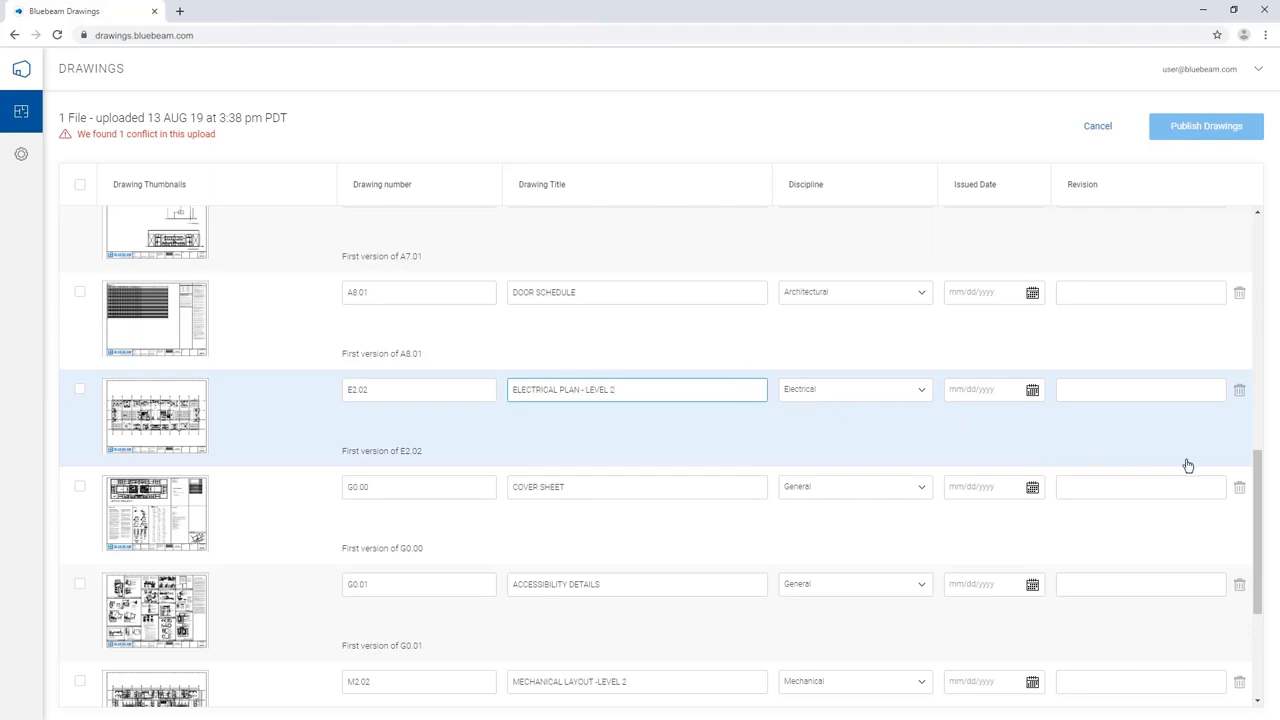
scroll("up", 3)
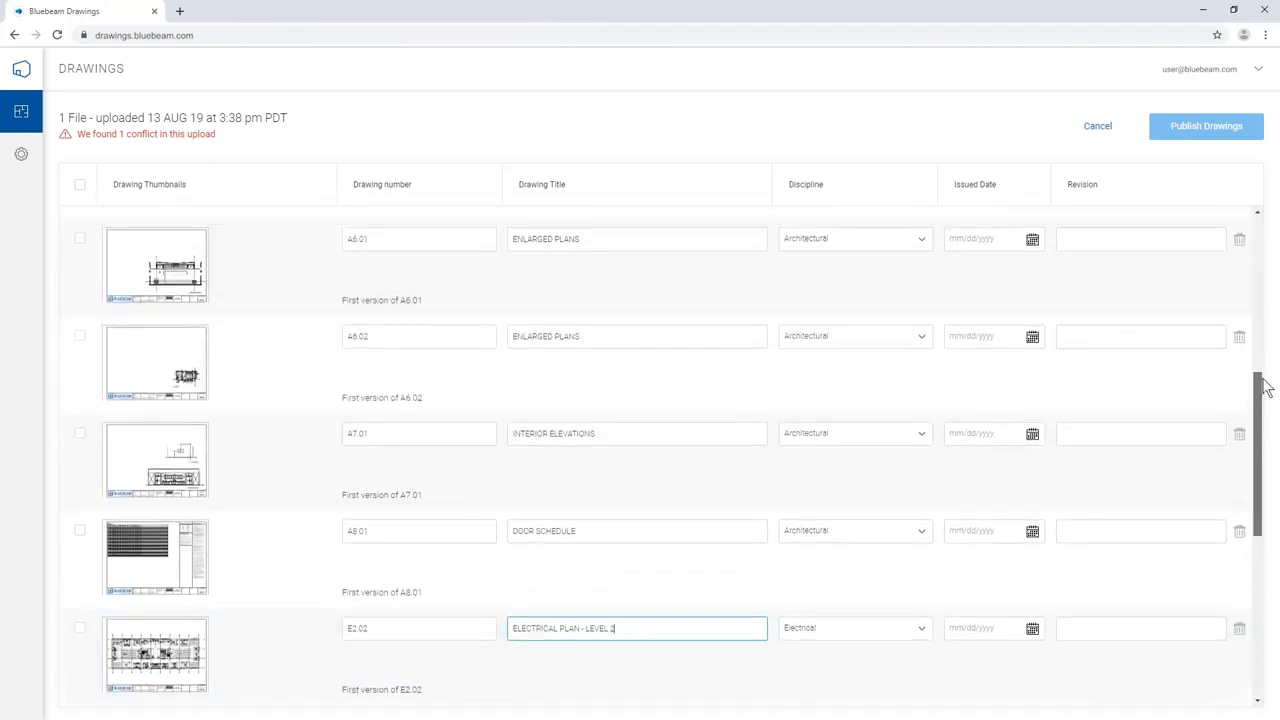
scroll("up", 3)
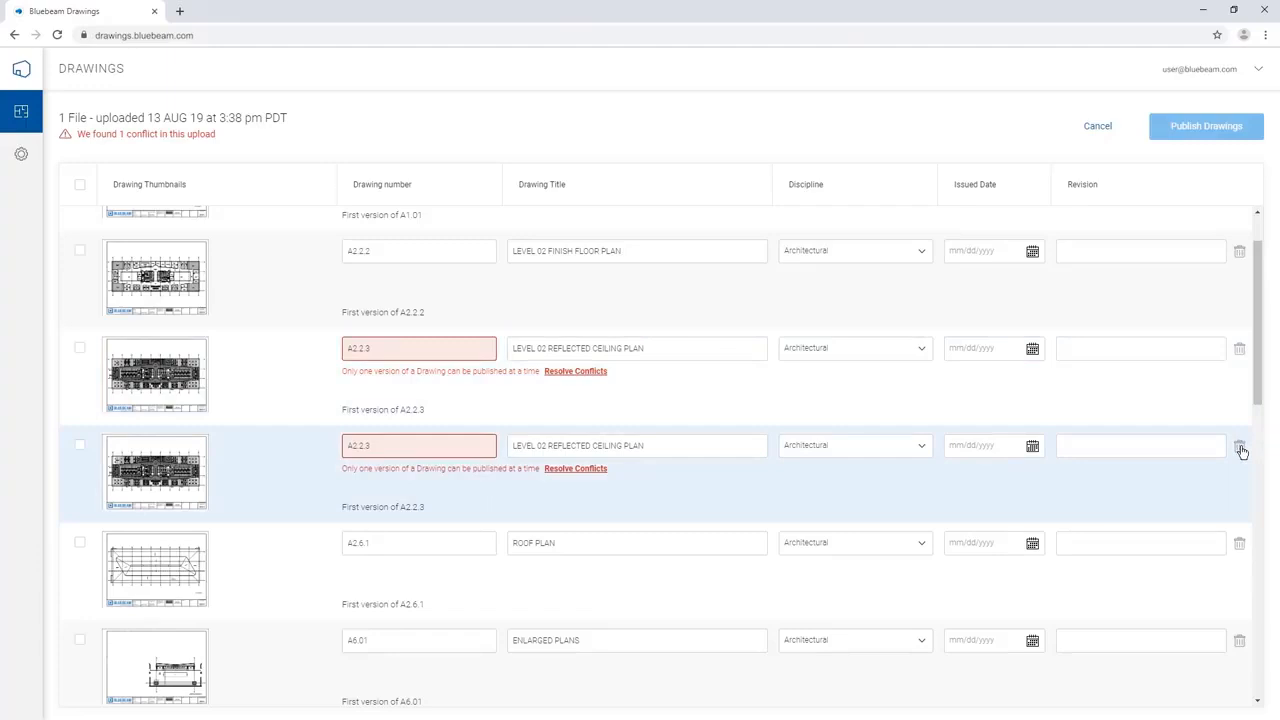
- Delete the duplicate A2.2.3 drawing and confirm, clearing the conflict
left_click(1240, 448)
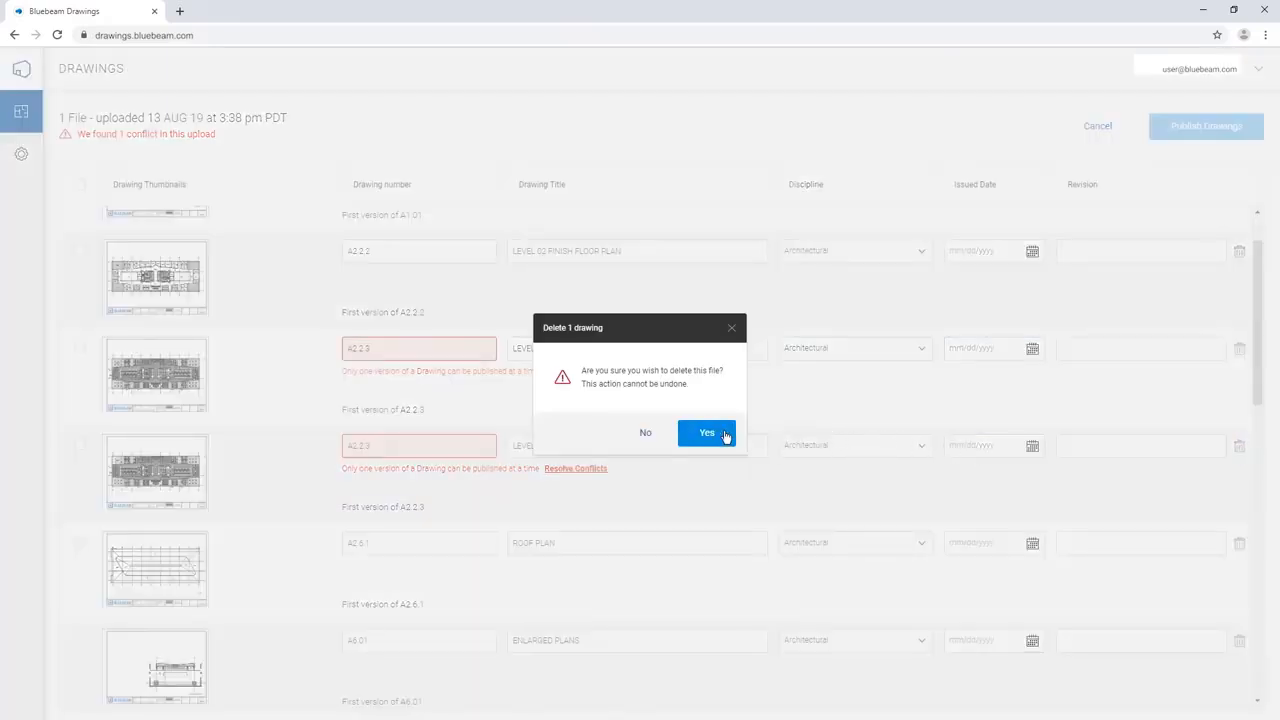
left_click(708, 432)
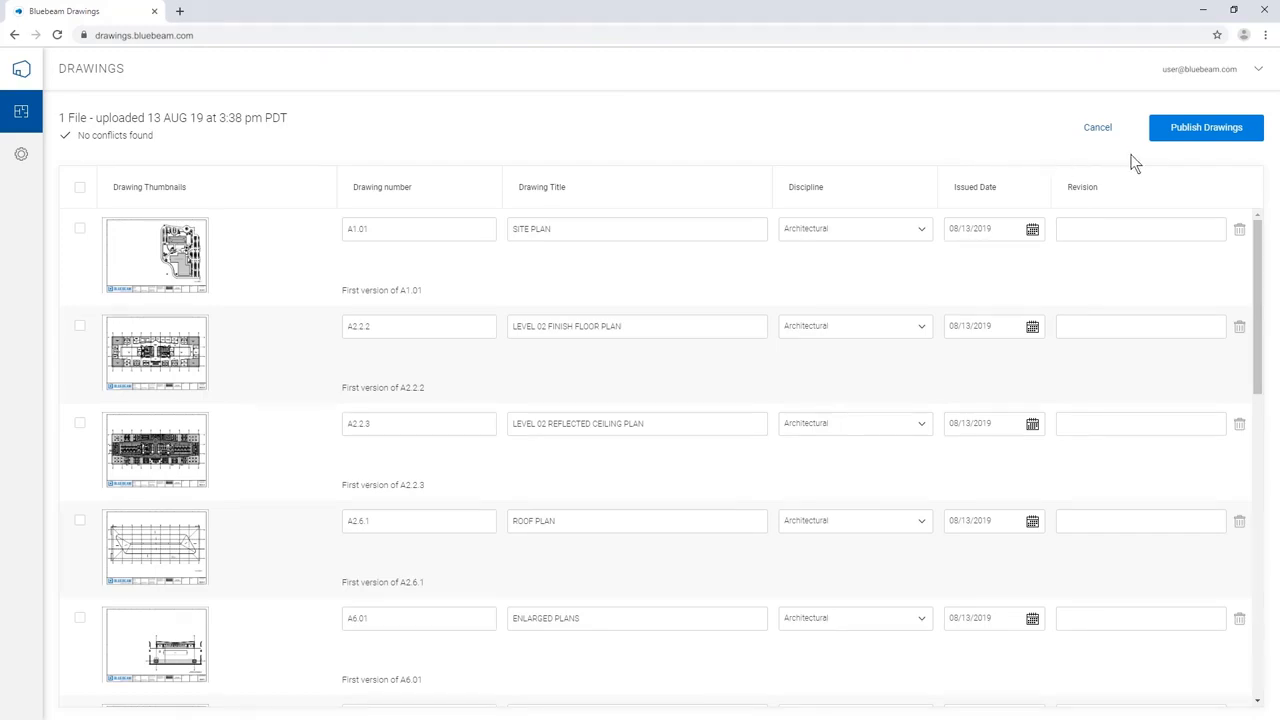
mouse_move(1206, 128)
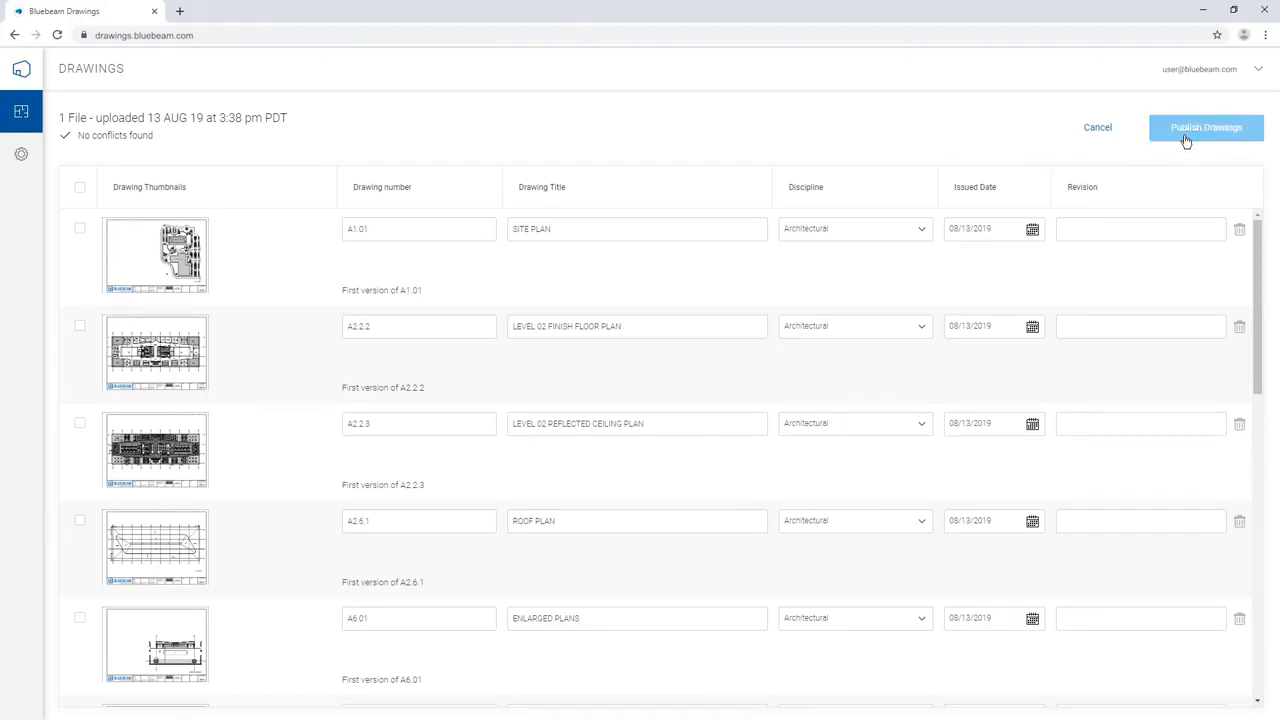
- Publish the 14 drawings, glance at A1.01's details, and toggle list and thumbnail views
left_click(1204, 128)
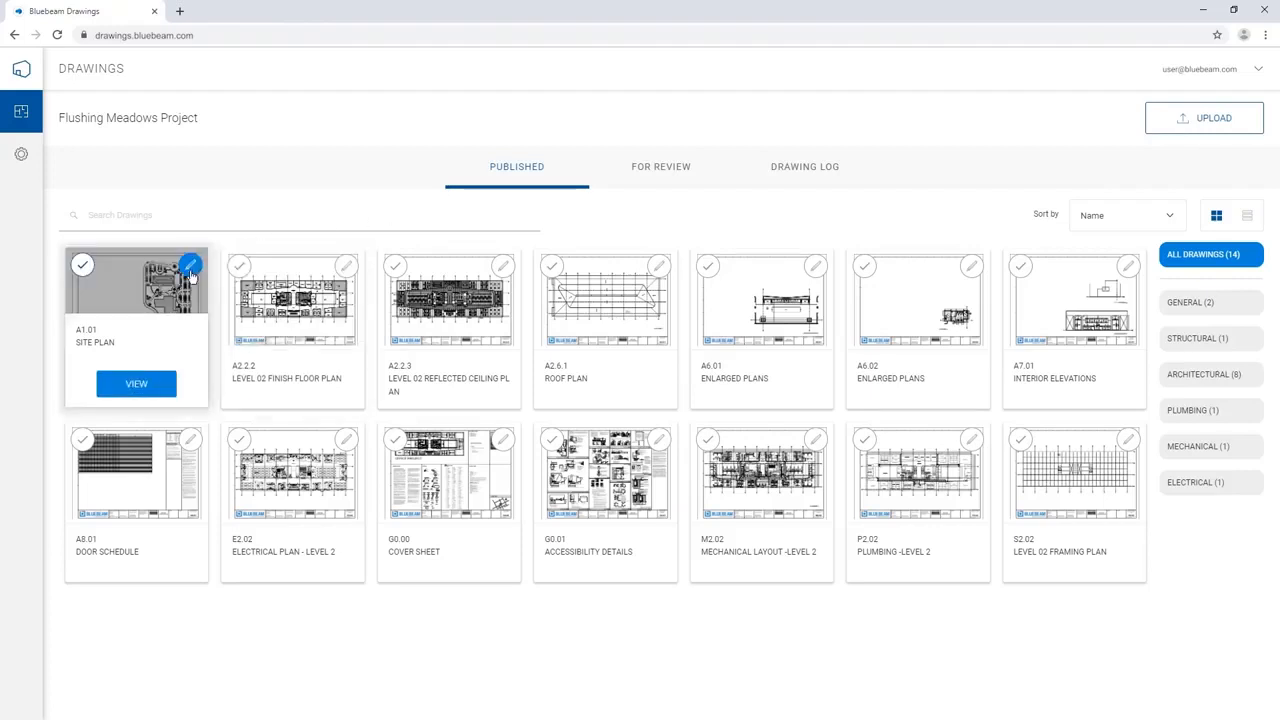
left_click(190, 266)
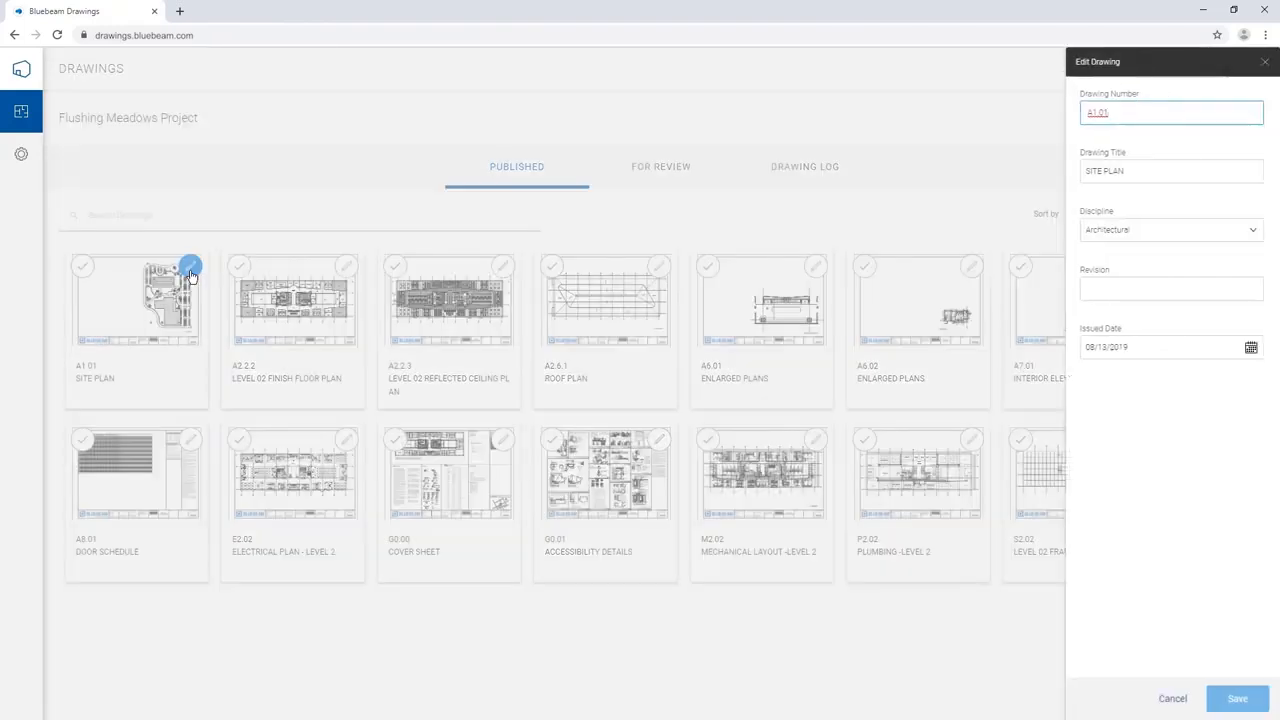
left_click(1264, 62)
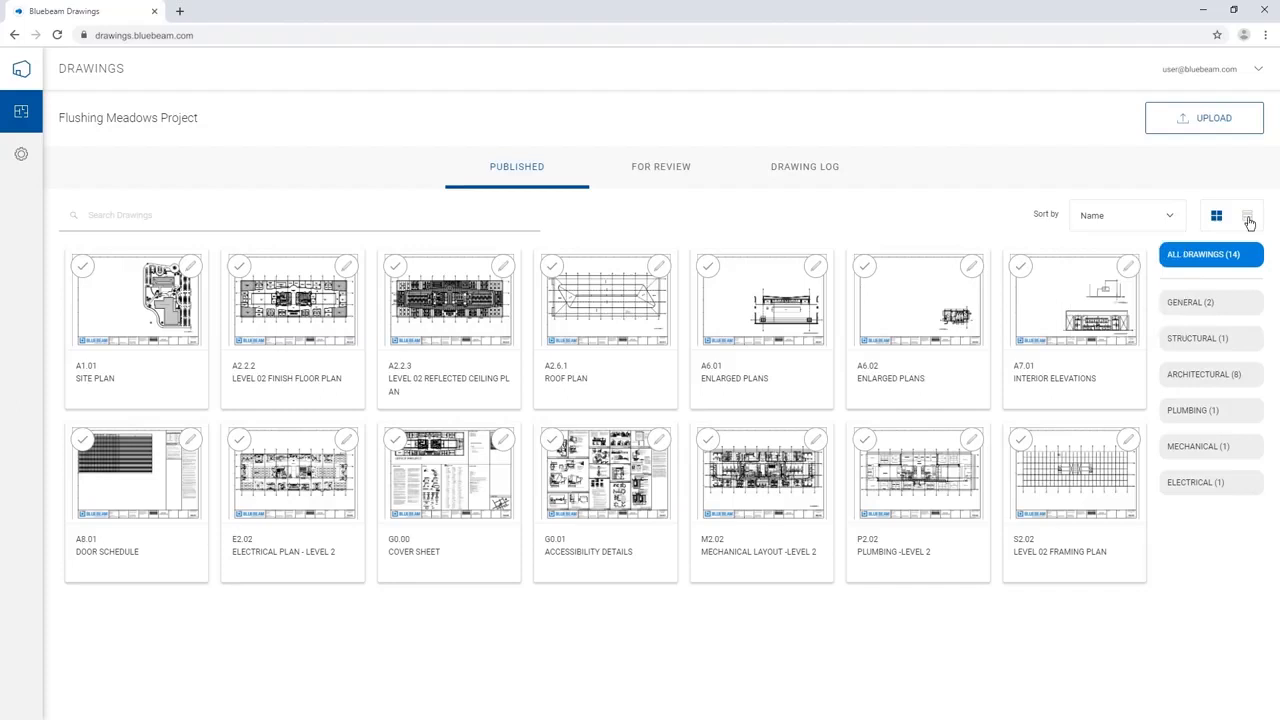
left_click(1236, 216)
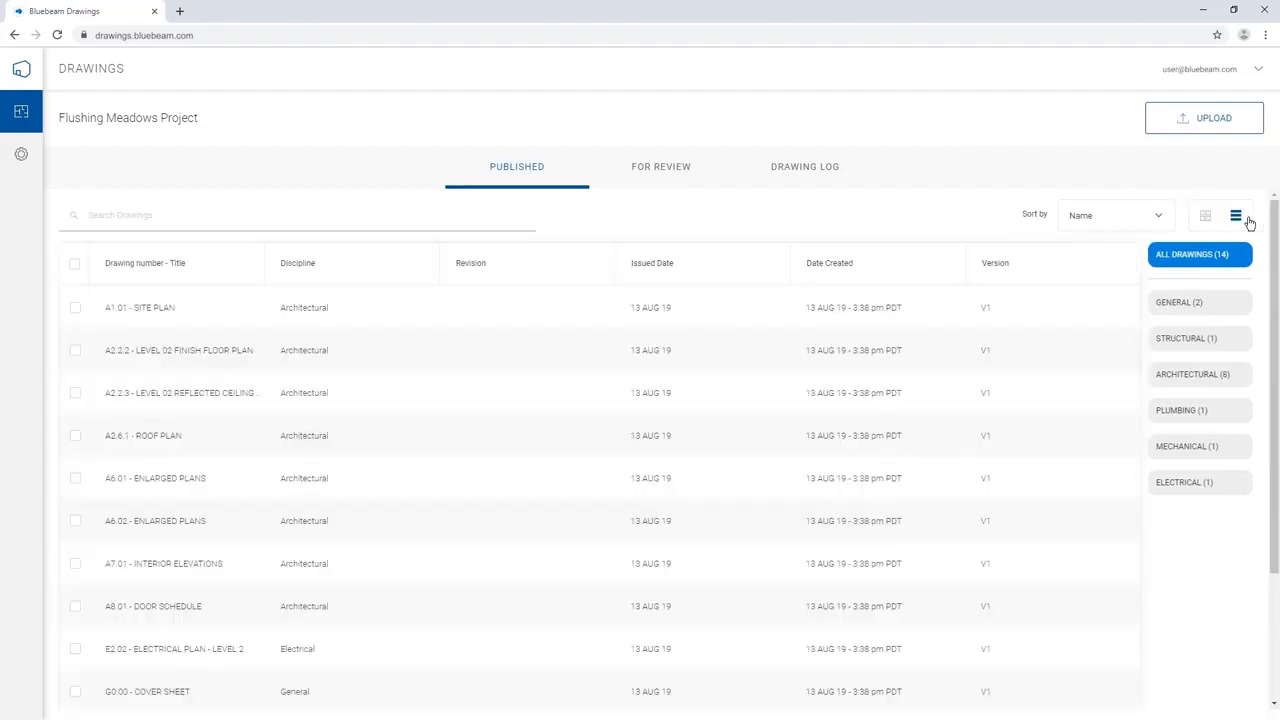
left_click(1216, 216)
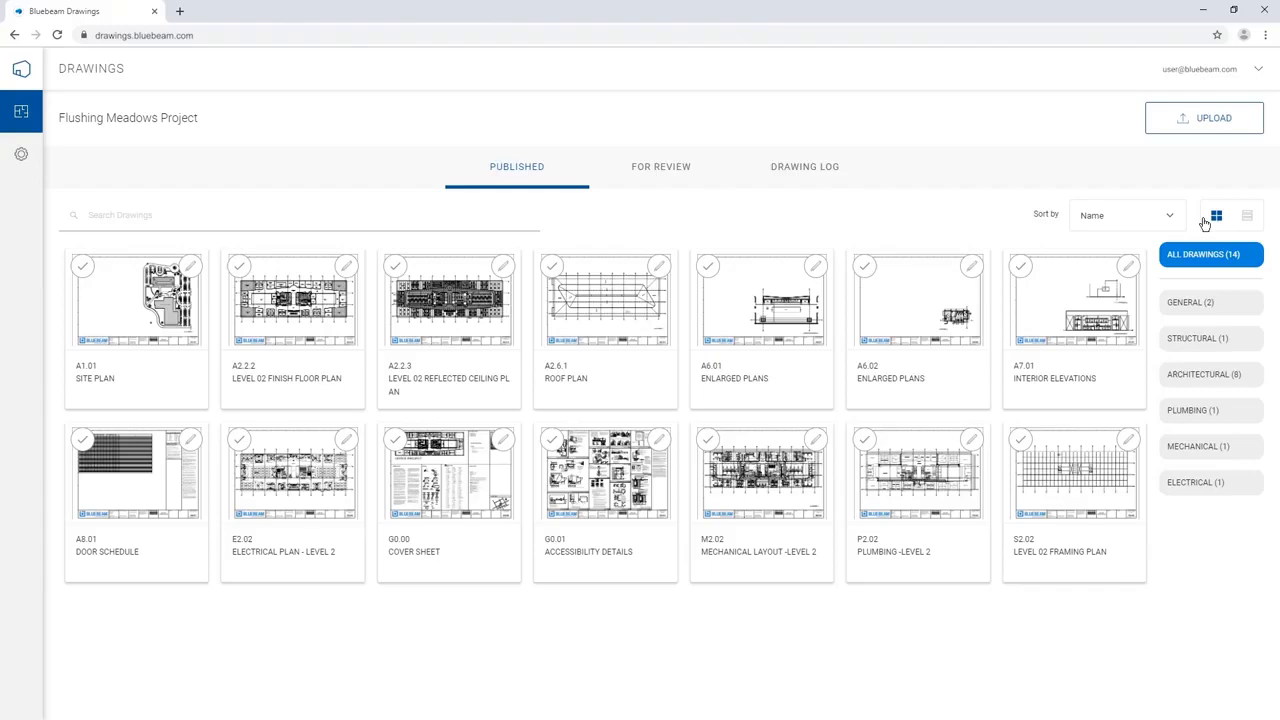
mouse_move(500, 264)
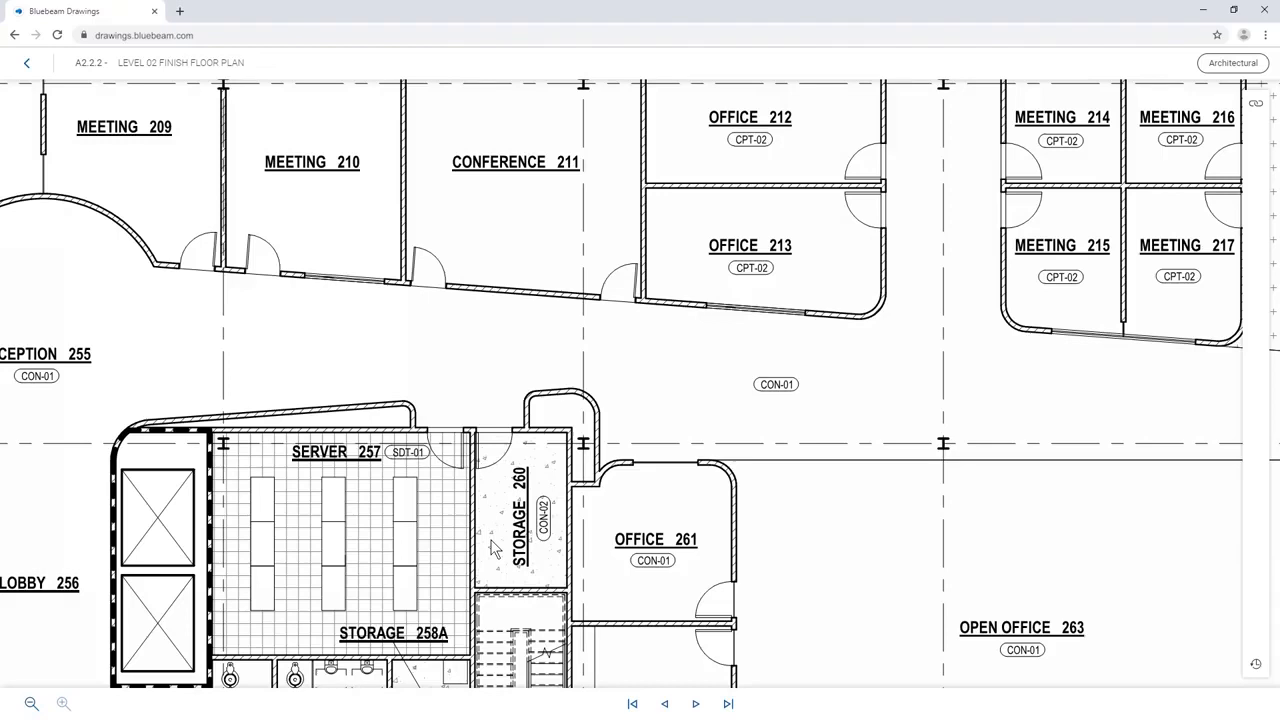
mouse_move(1256, 104)
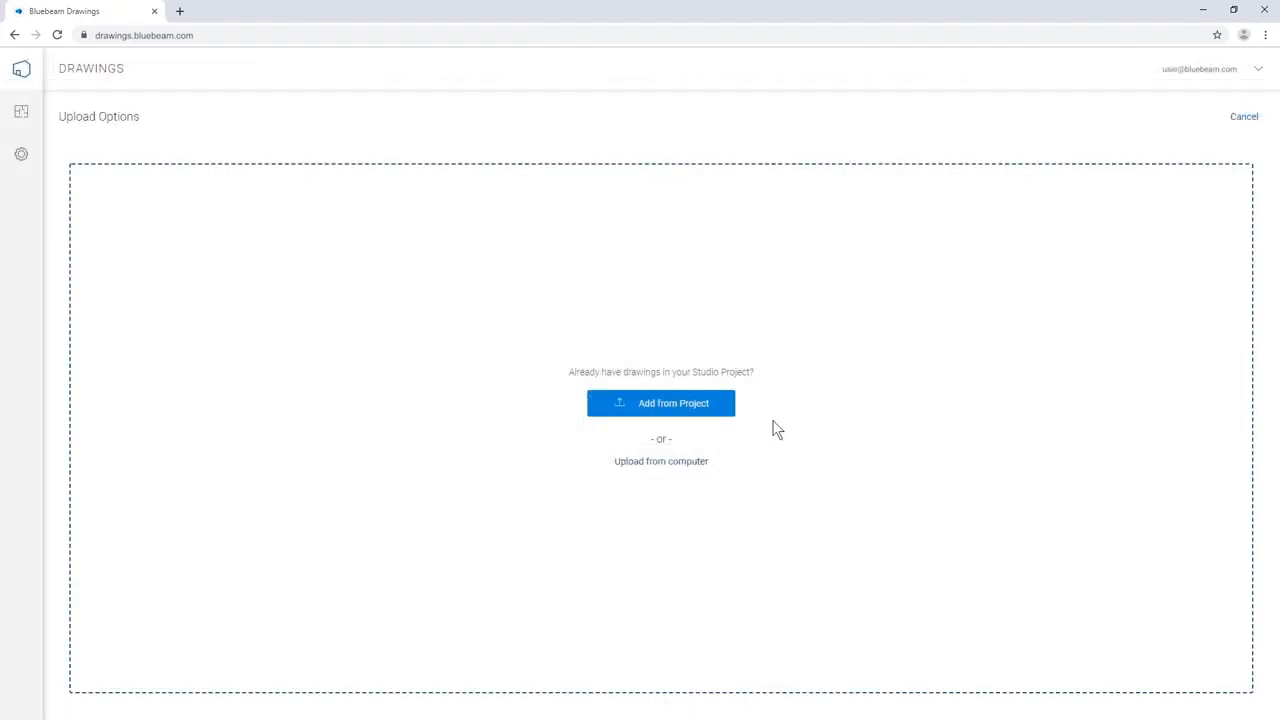
- Add the A2.2.3 REV1 PDF from the project and publish it as an updated version
left_click(660, 404)
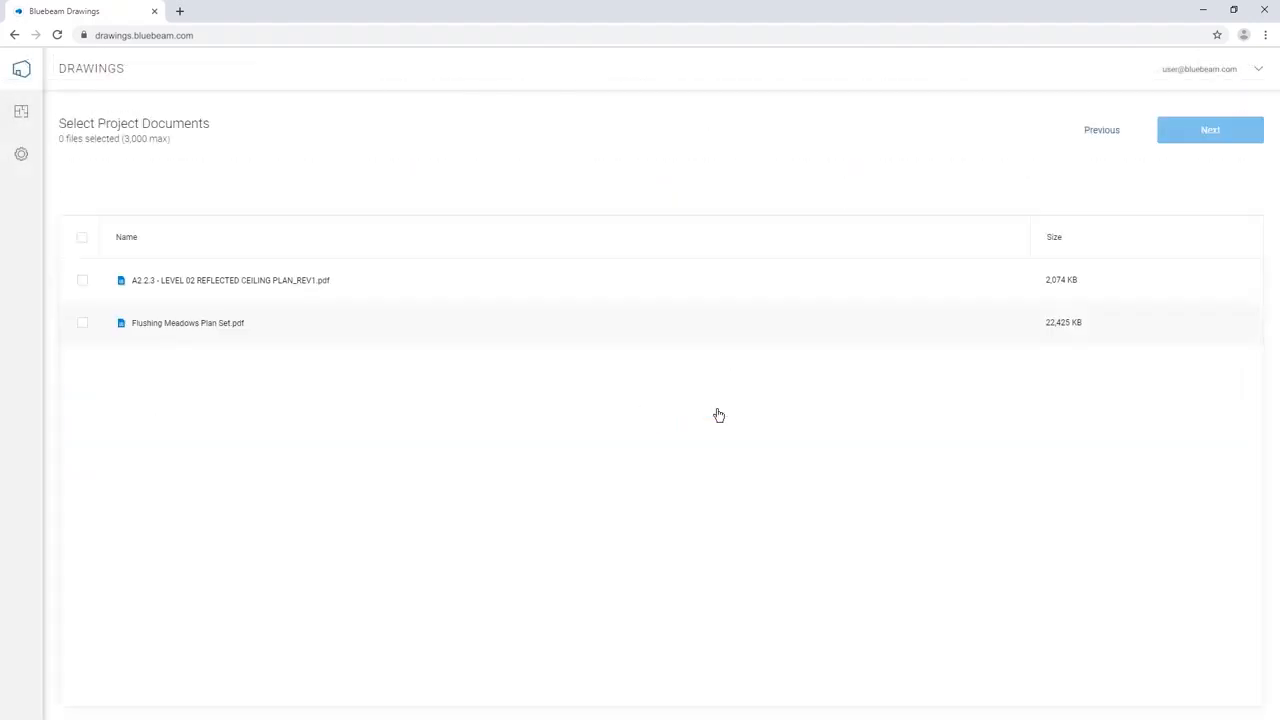
left_click(82, 280)
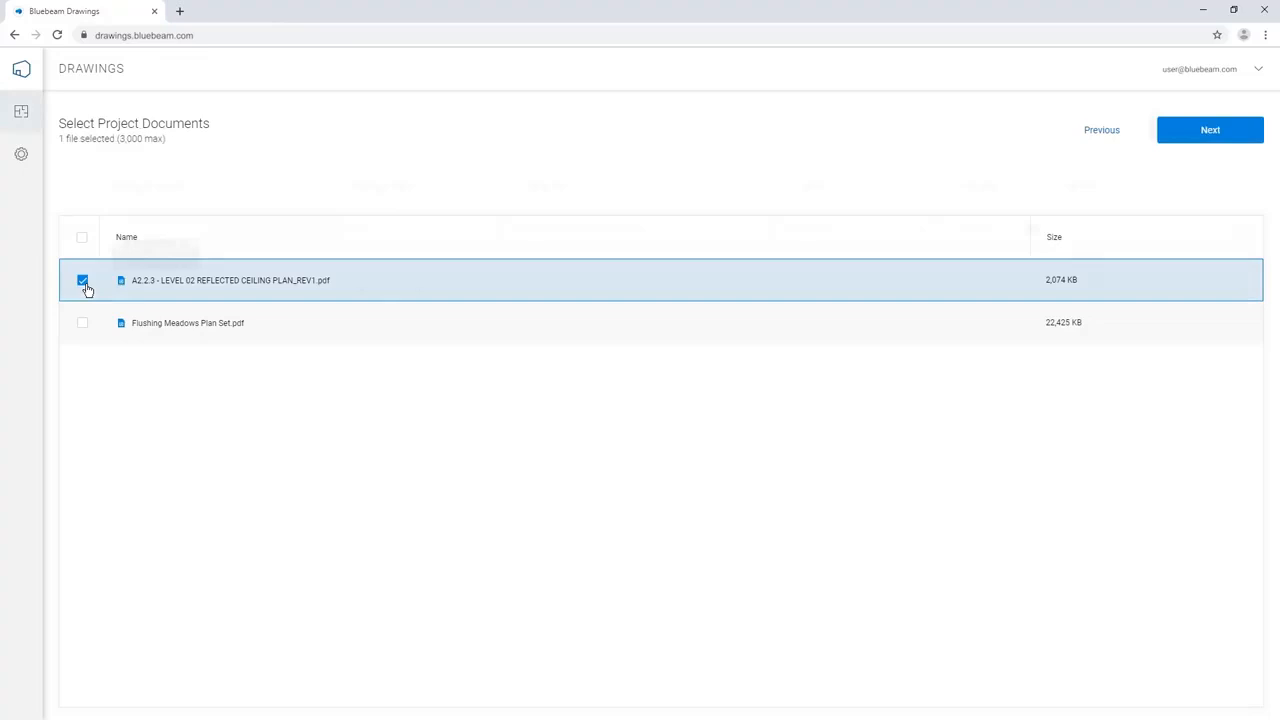
left_click(1210, 128)
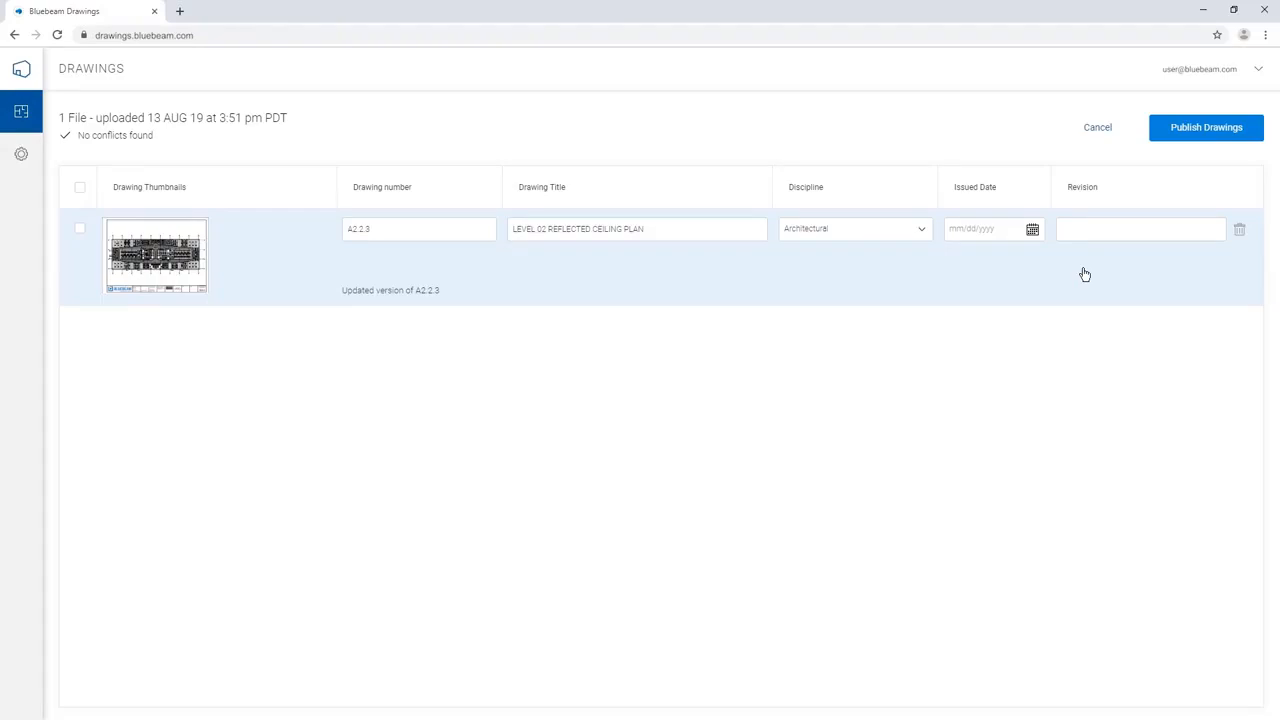
mouse_move(1188, 156)
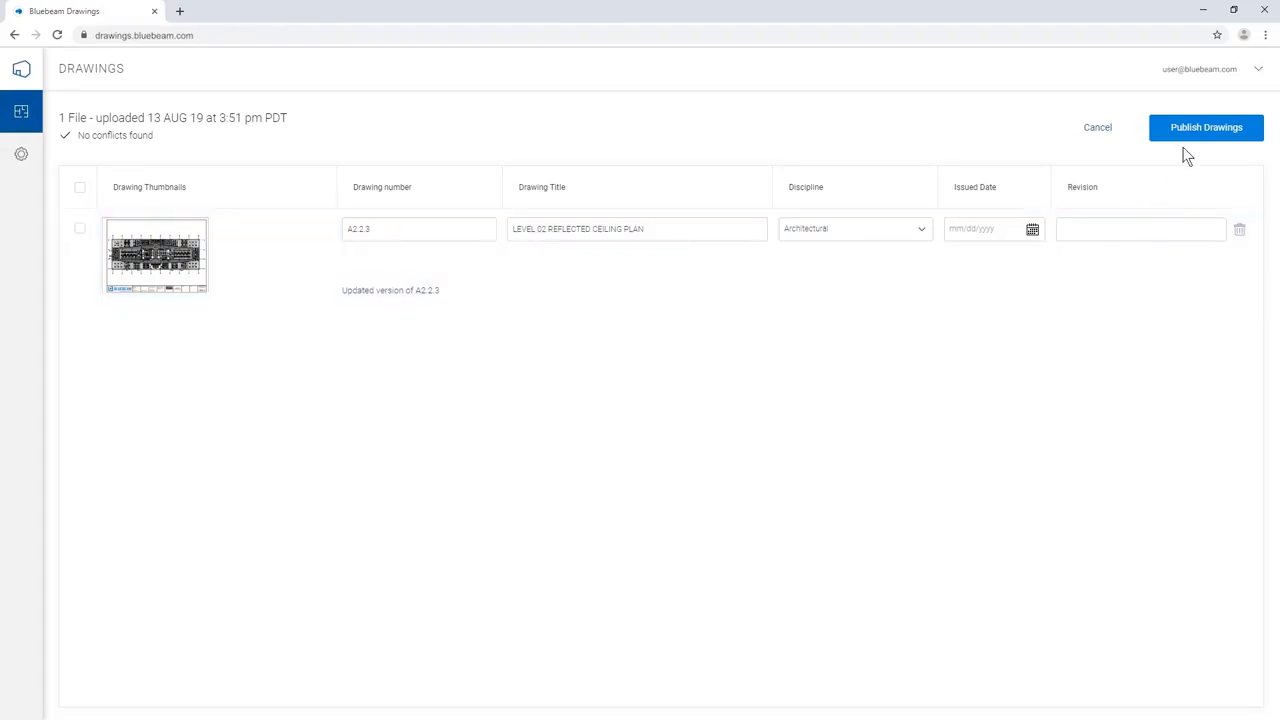
left_click(1206, 128)
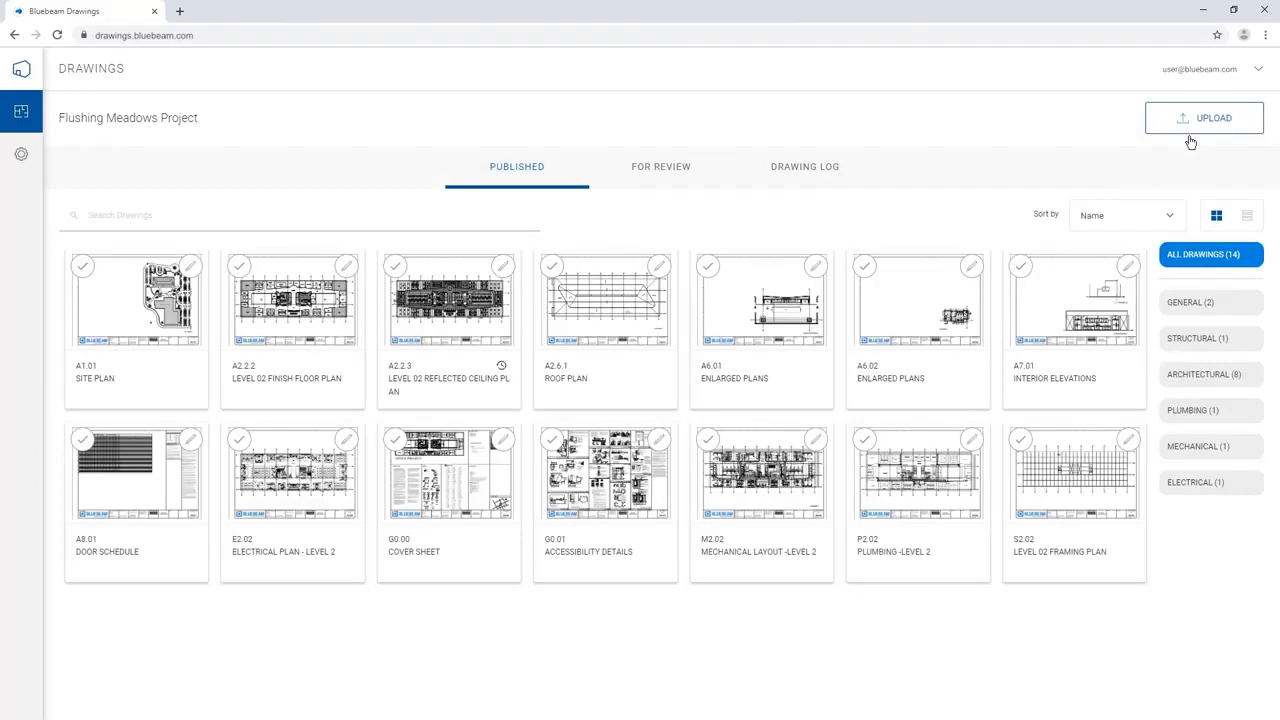
mouse_move(1060, 168)
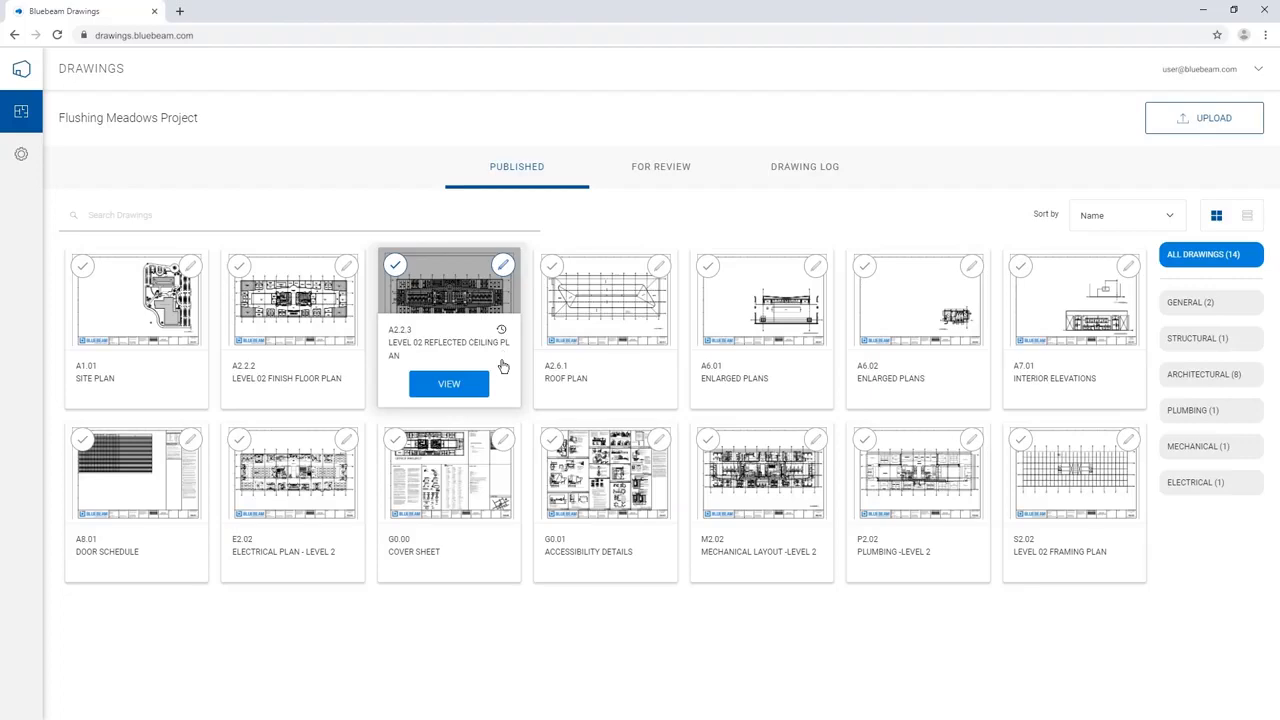
mouse_move(504, 344)
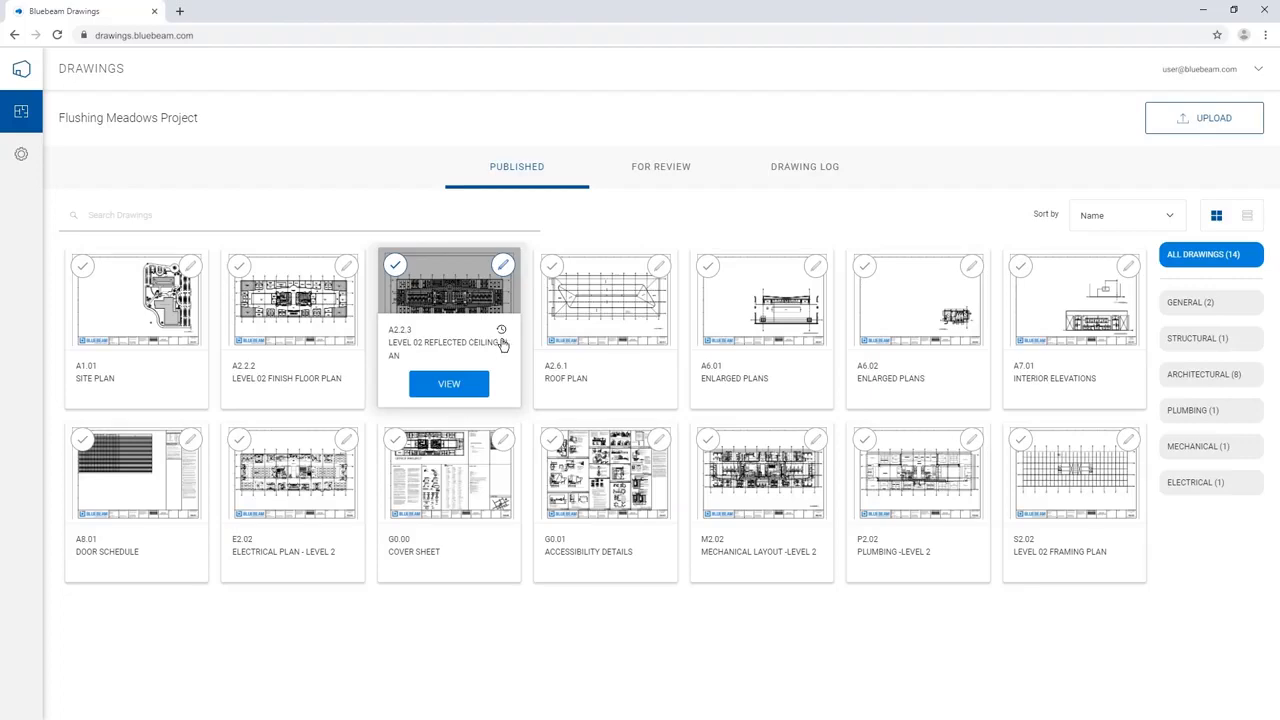
- Show the version history of A2.2.3 with V2 as current
left_click(448, 384)
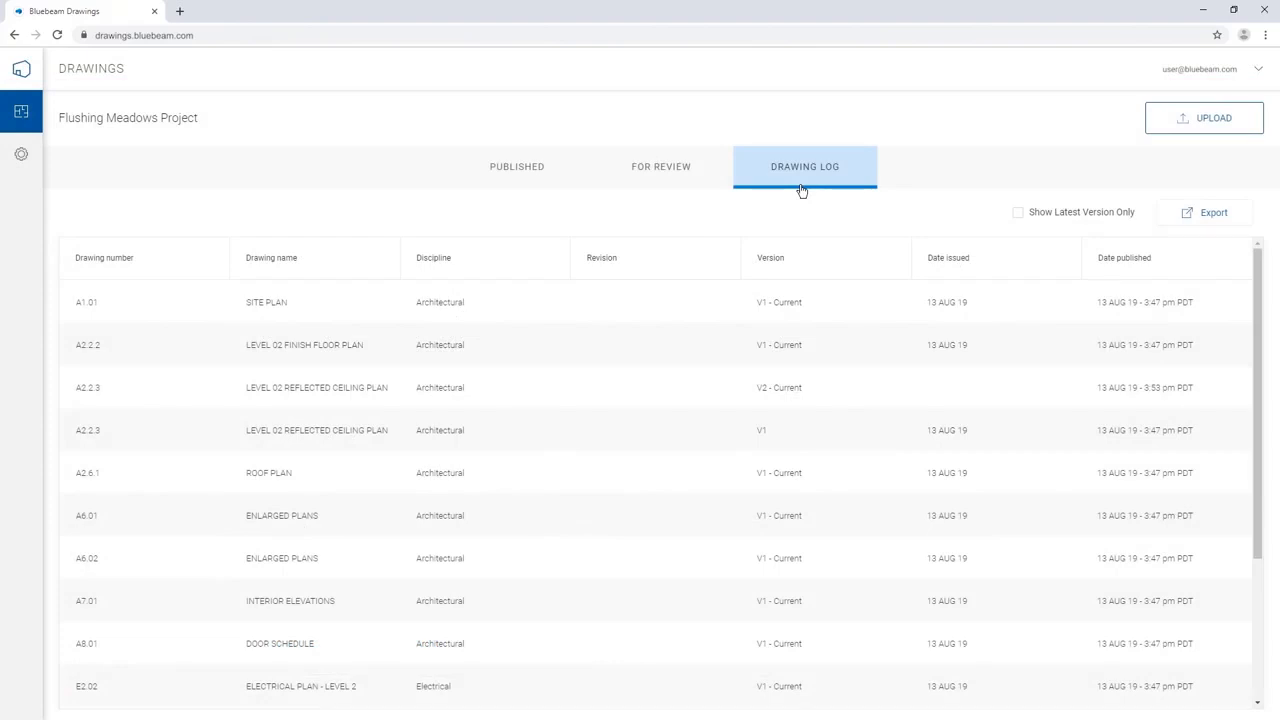
mouse_move(898, 212)
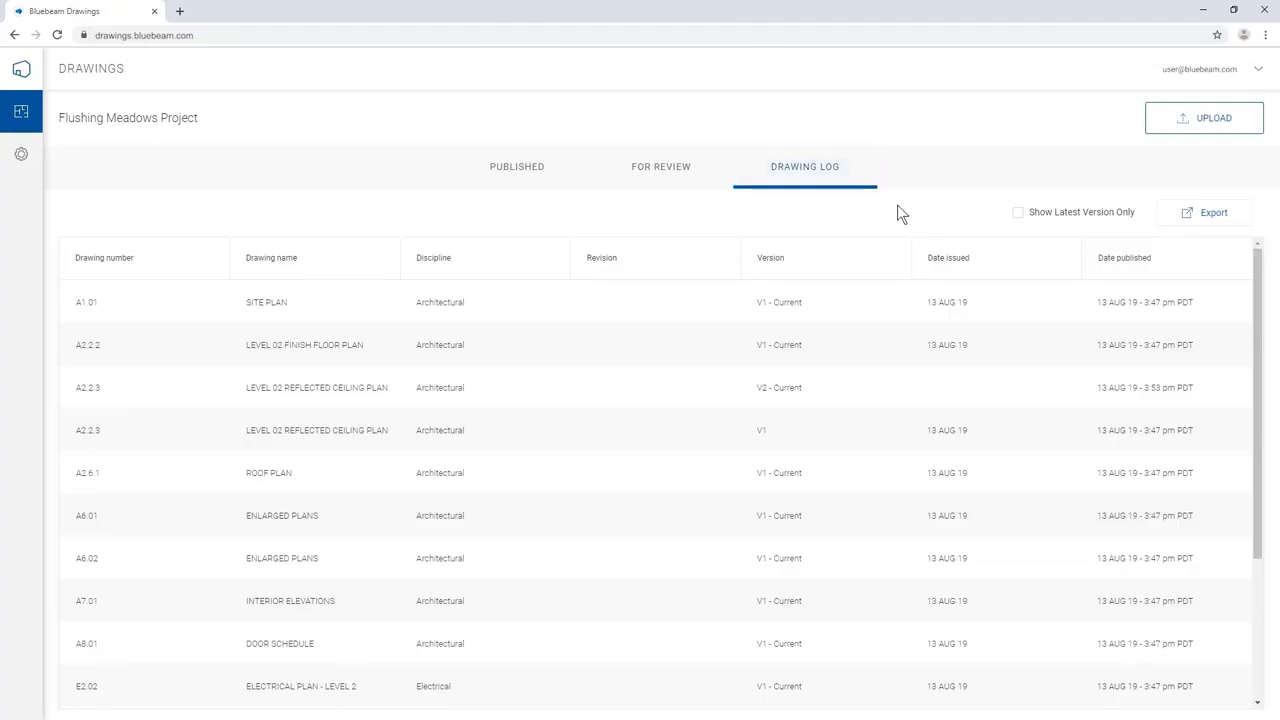
- Filter the drawing log to latest versions only, export it, and go to project settings
left_click(1018, 212)
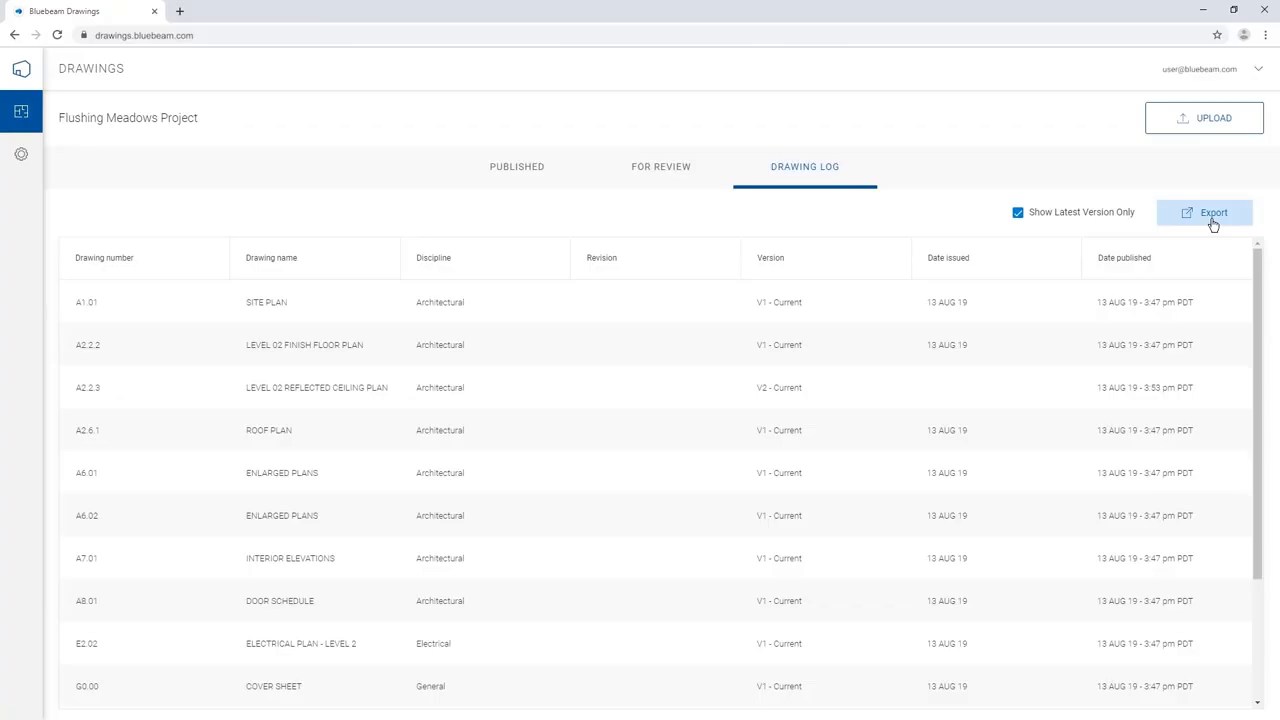
left_click(1204, 212)
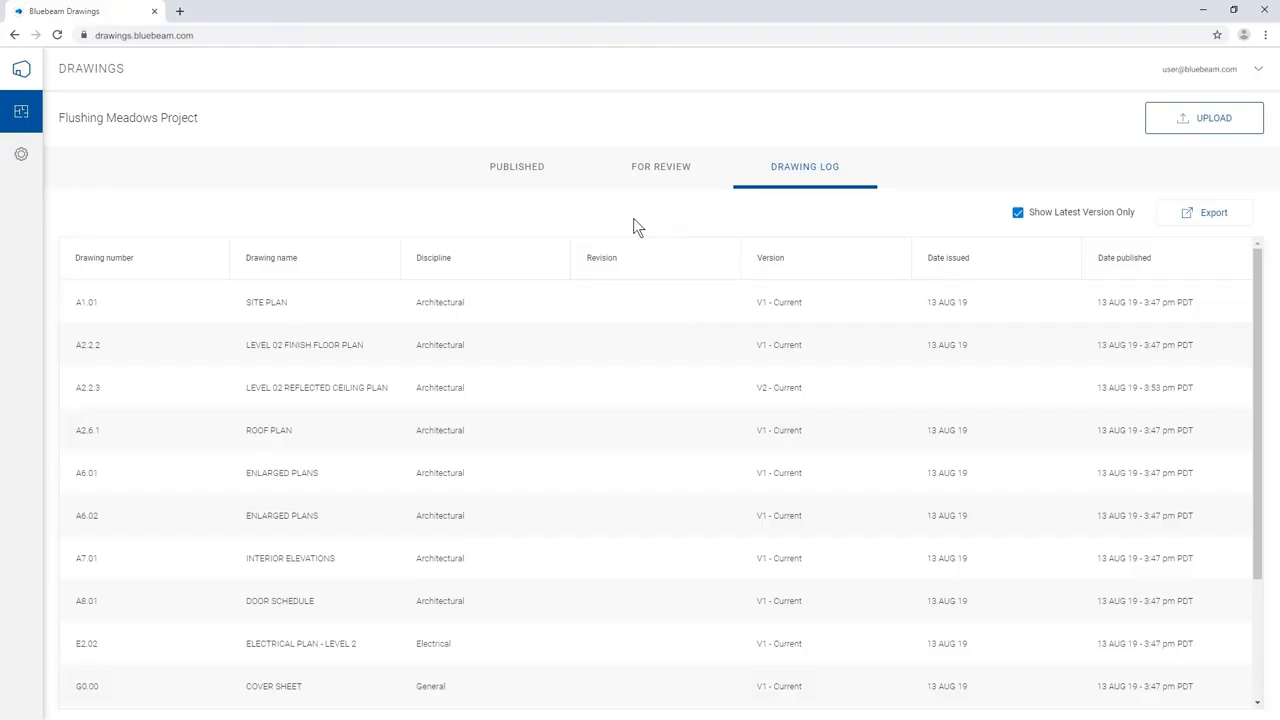
left_click(20, 152)
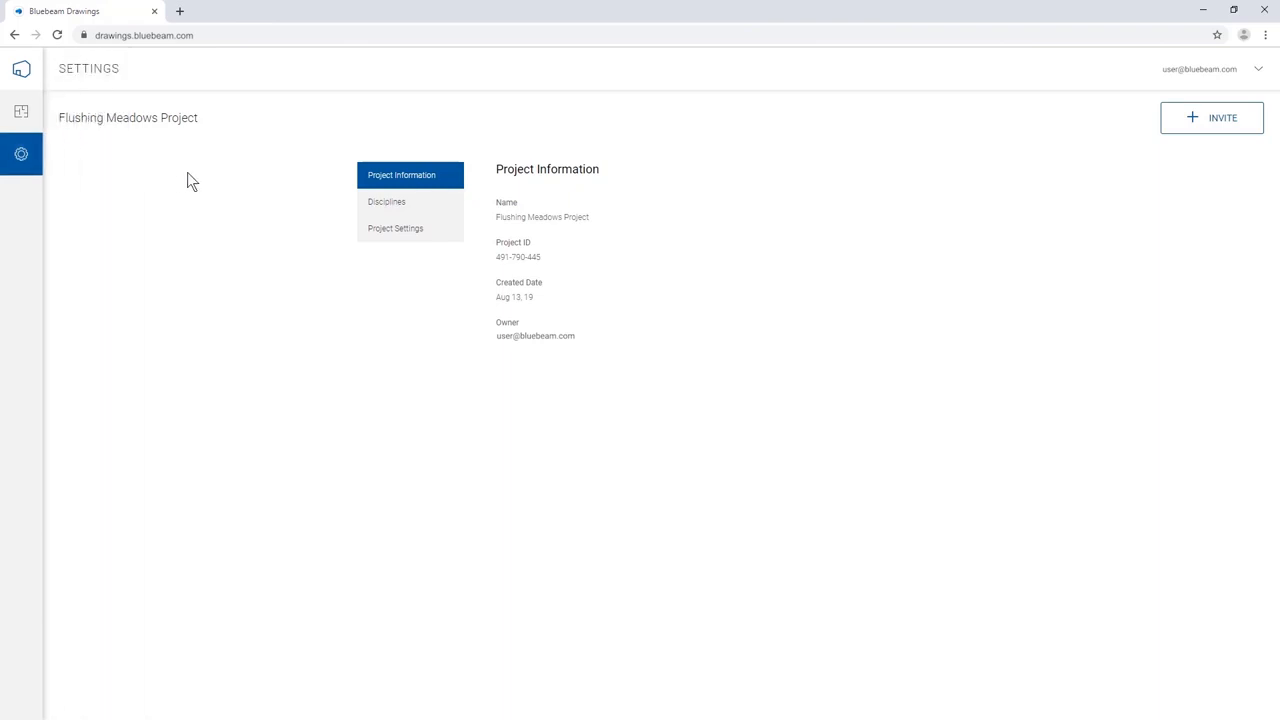
- Drag General to eighth in the Disciplines list, then cancel to keep the default NCS order
left_click(388, 200)
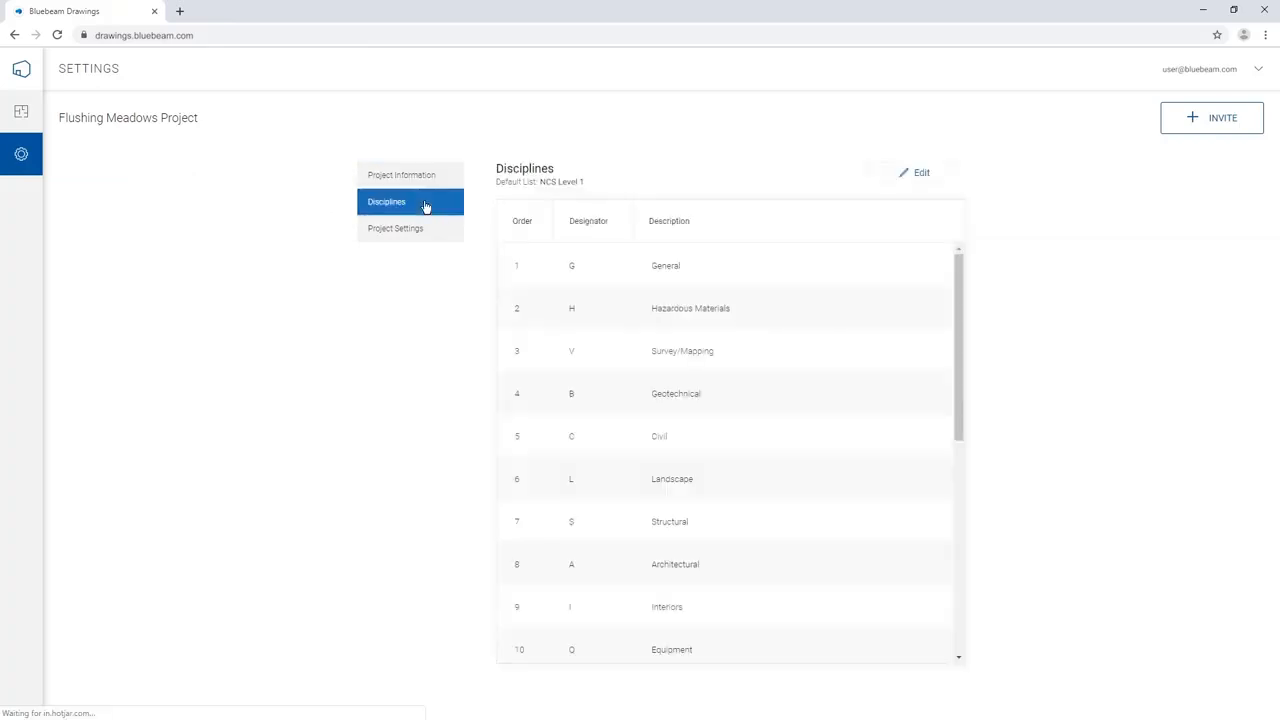
left_click(916, 172)
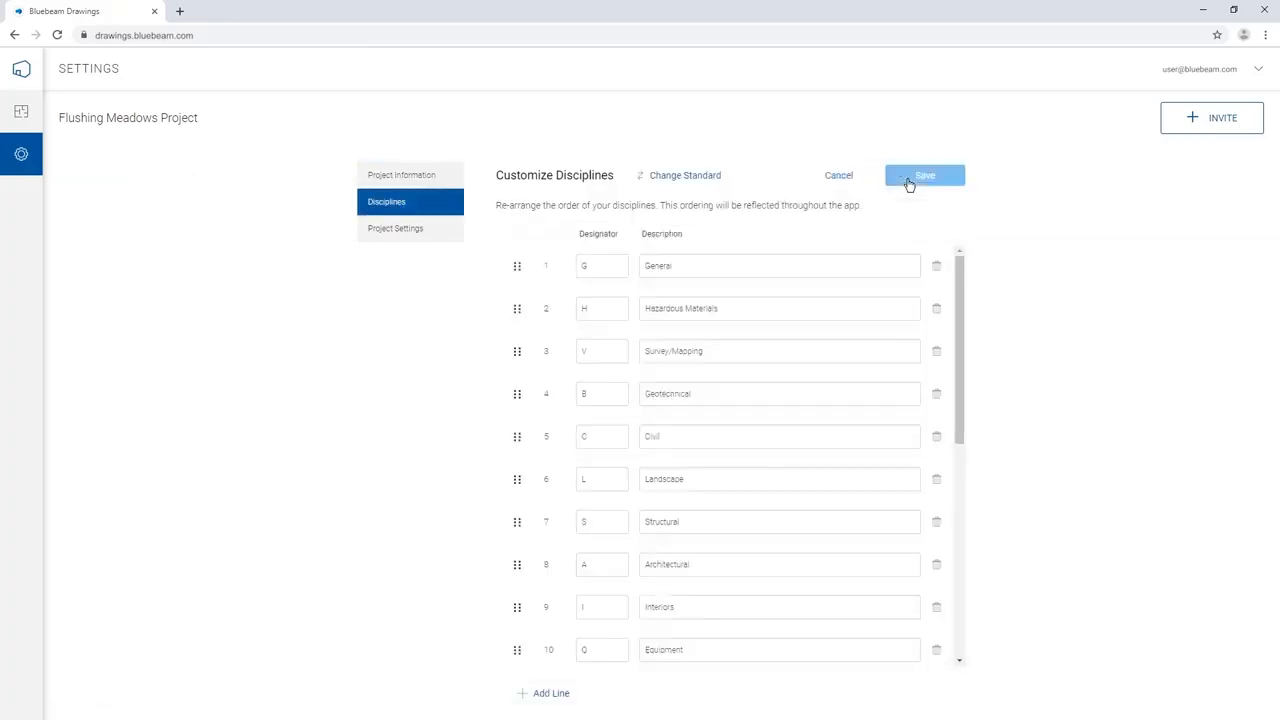
left_click_drag(516, 264, 516, 564)
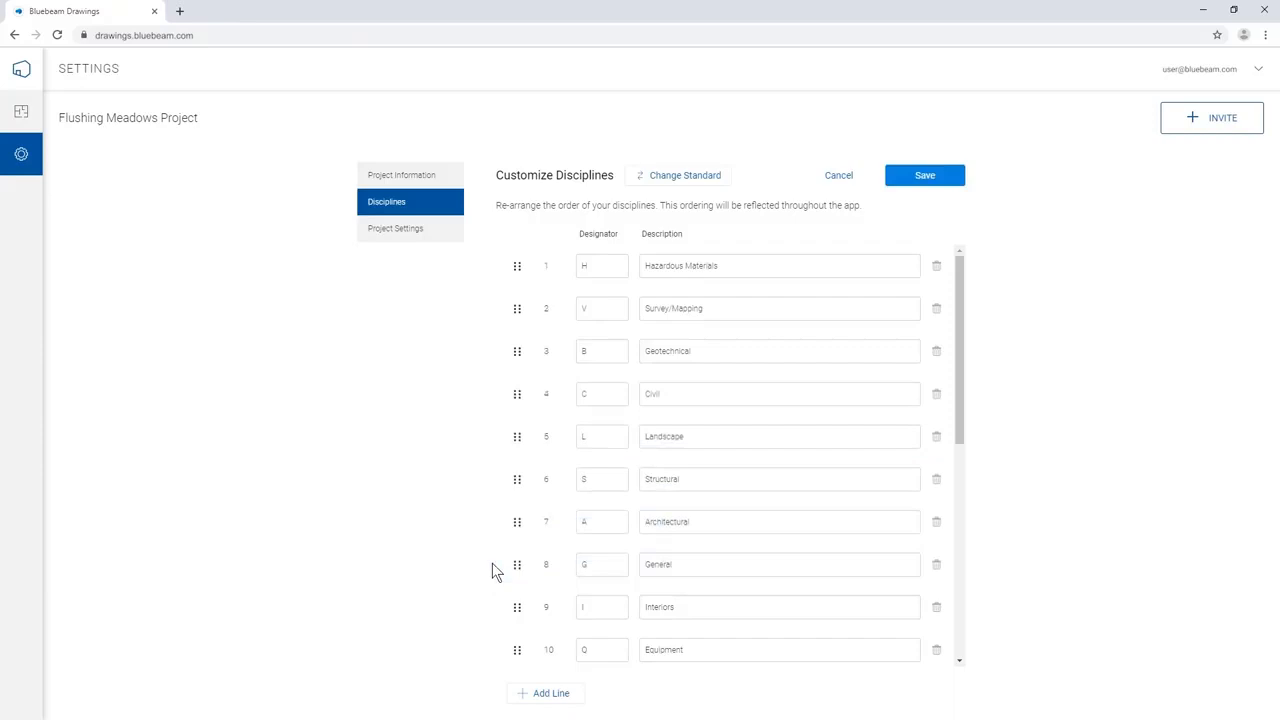
left_click(924, 176)
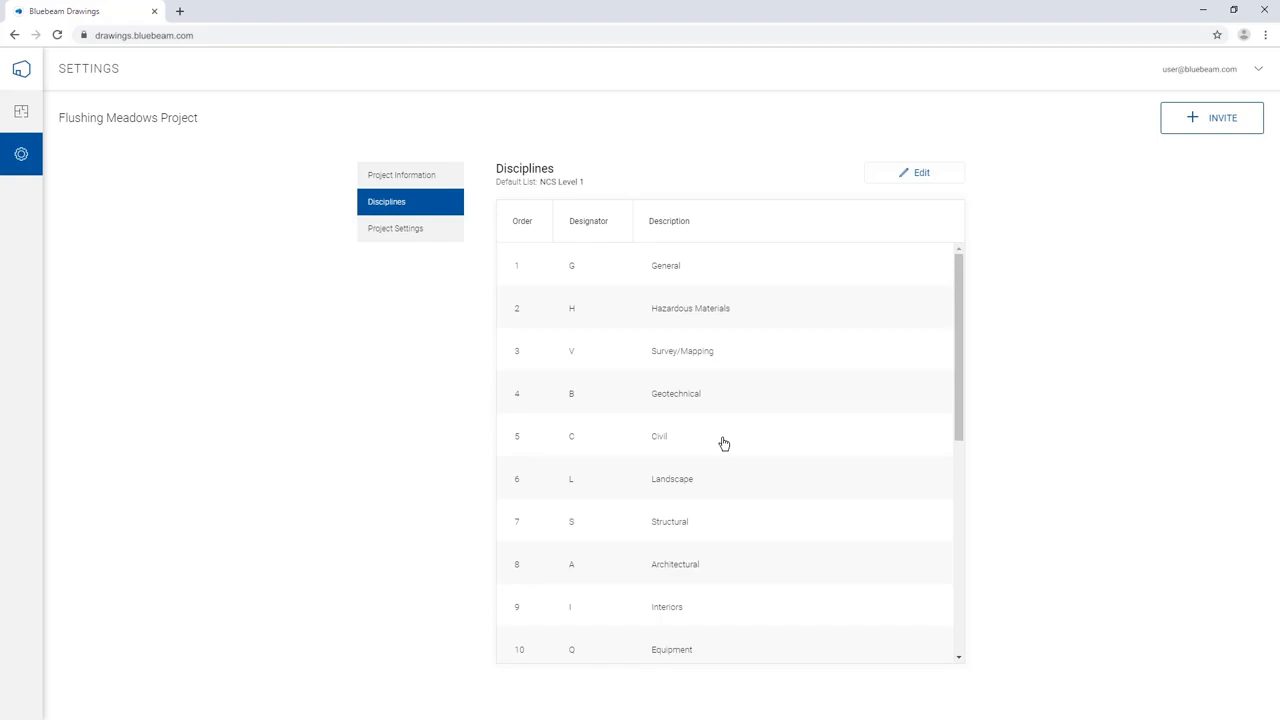
mouse_move(998, 352)
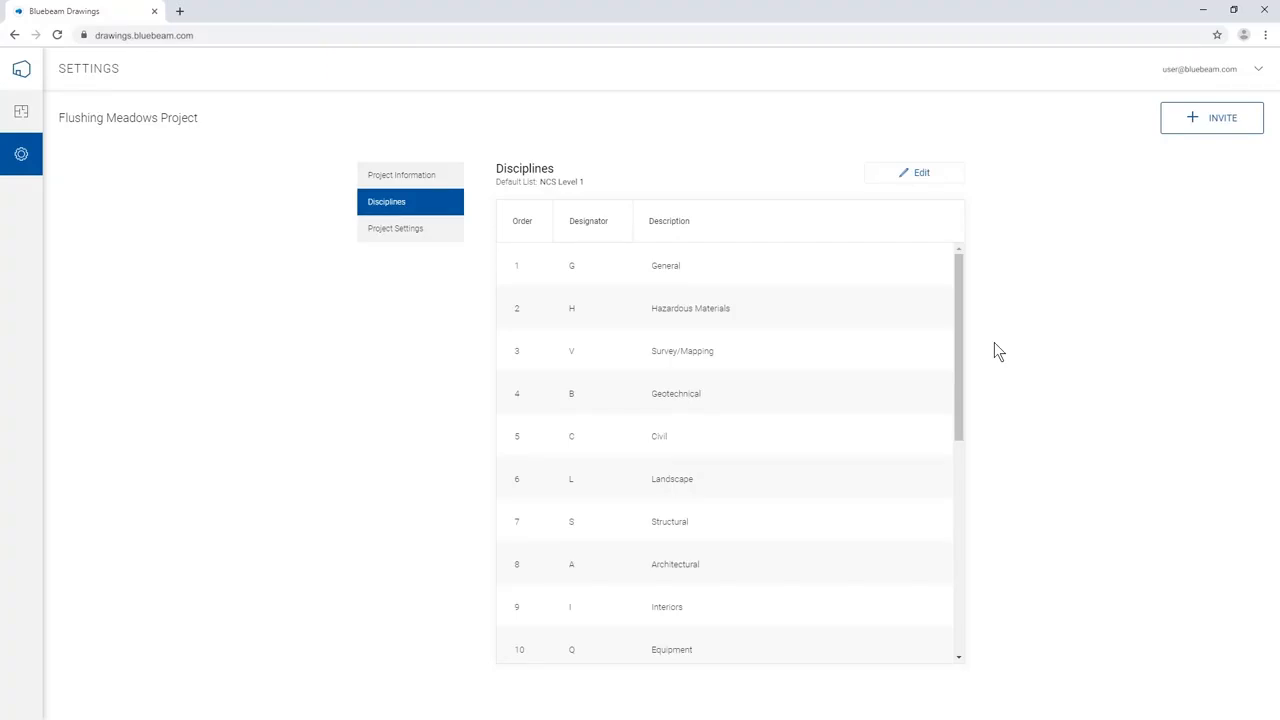
mouse_move(1192, 132)
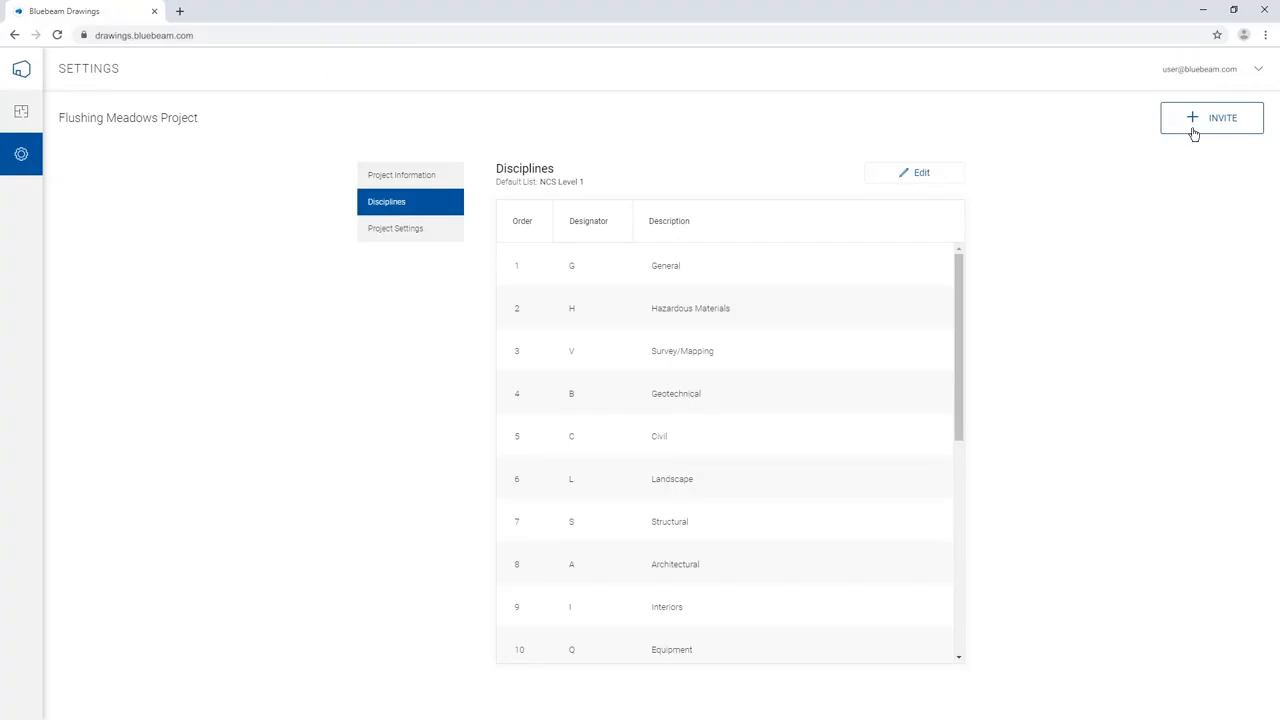
left_click(1212, 116)
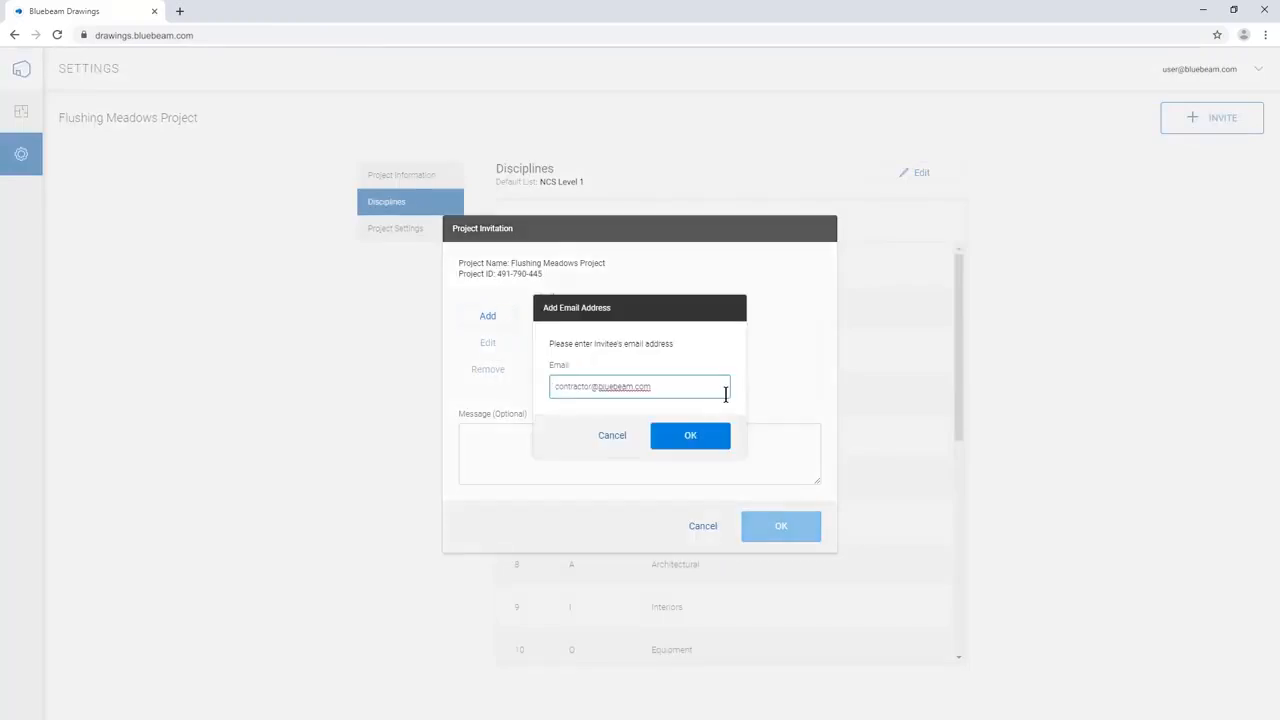
left_click(690, 436)
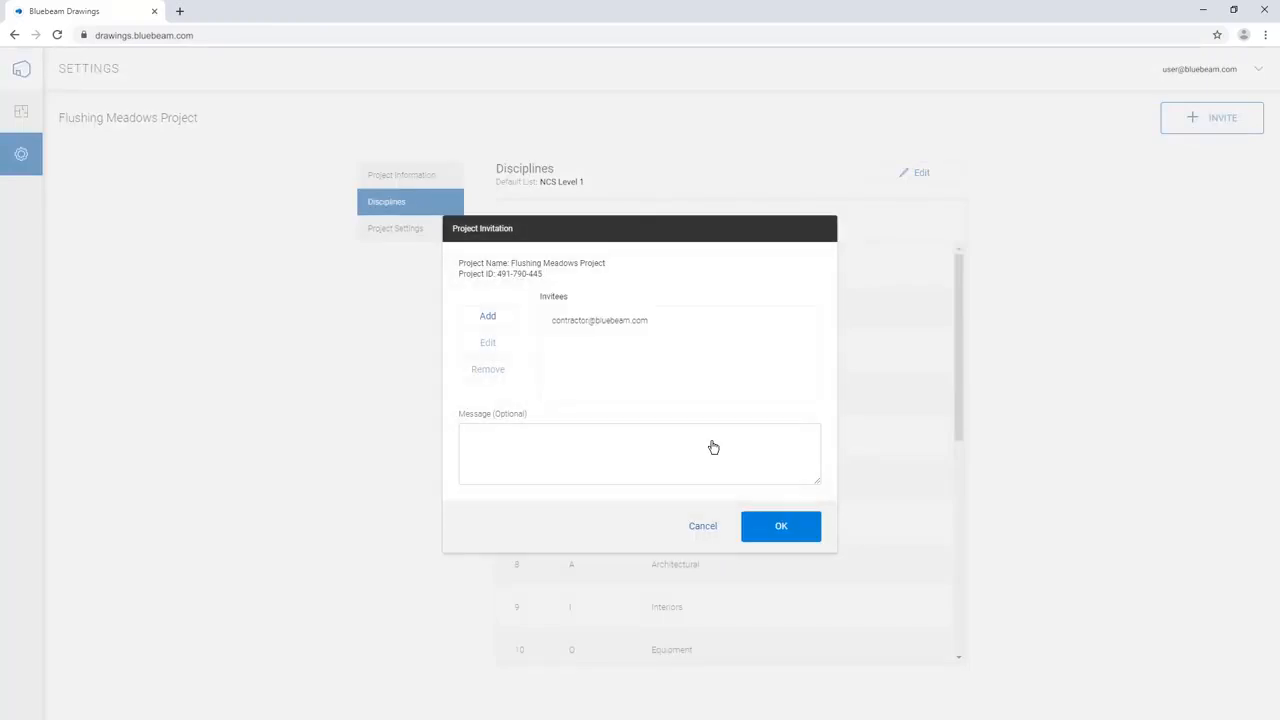